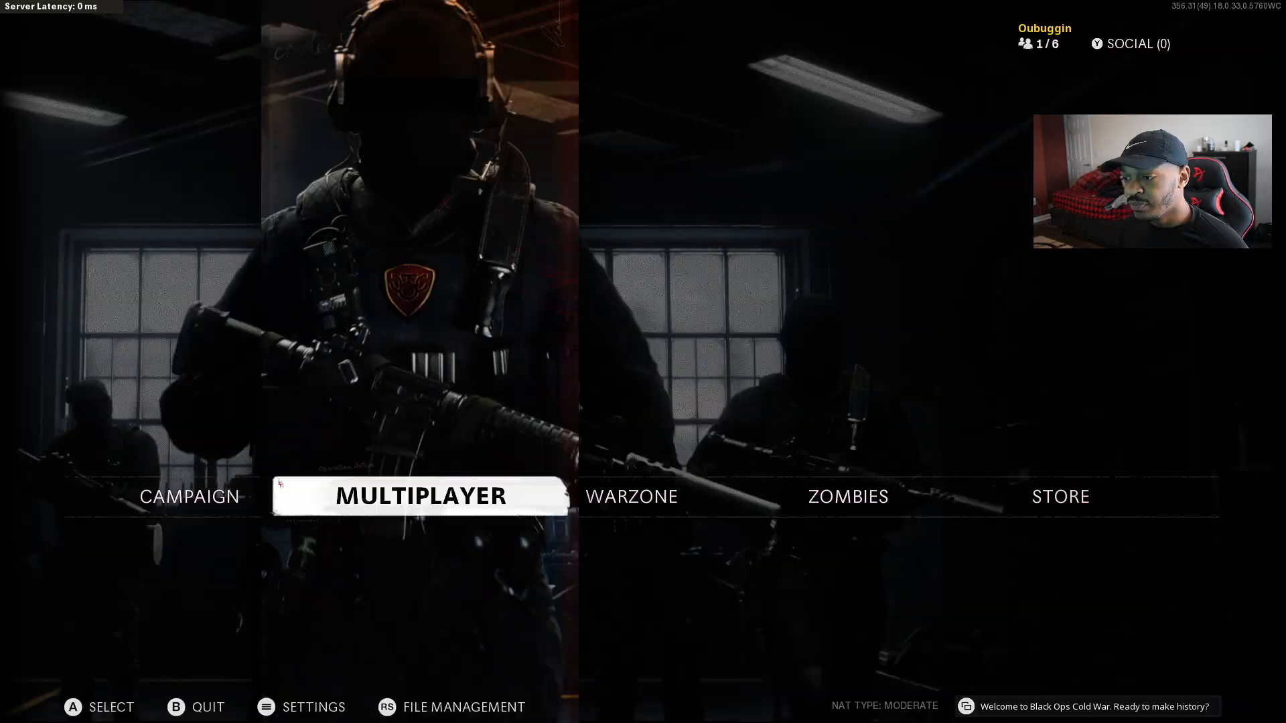
Dismiss the Message of the Day and enter Multiplayer from the main menu
click(422, 496)
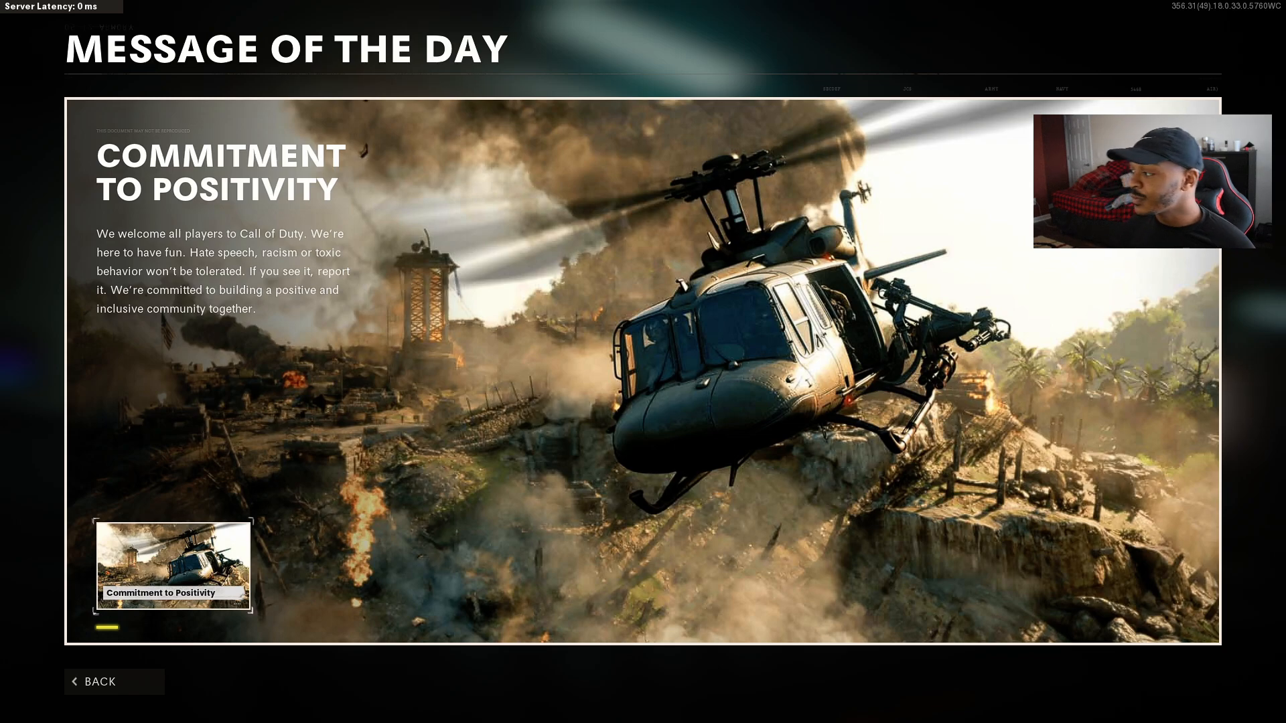
click(98, 682)
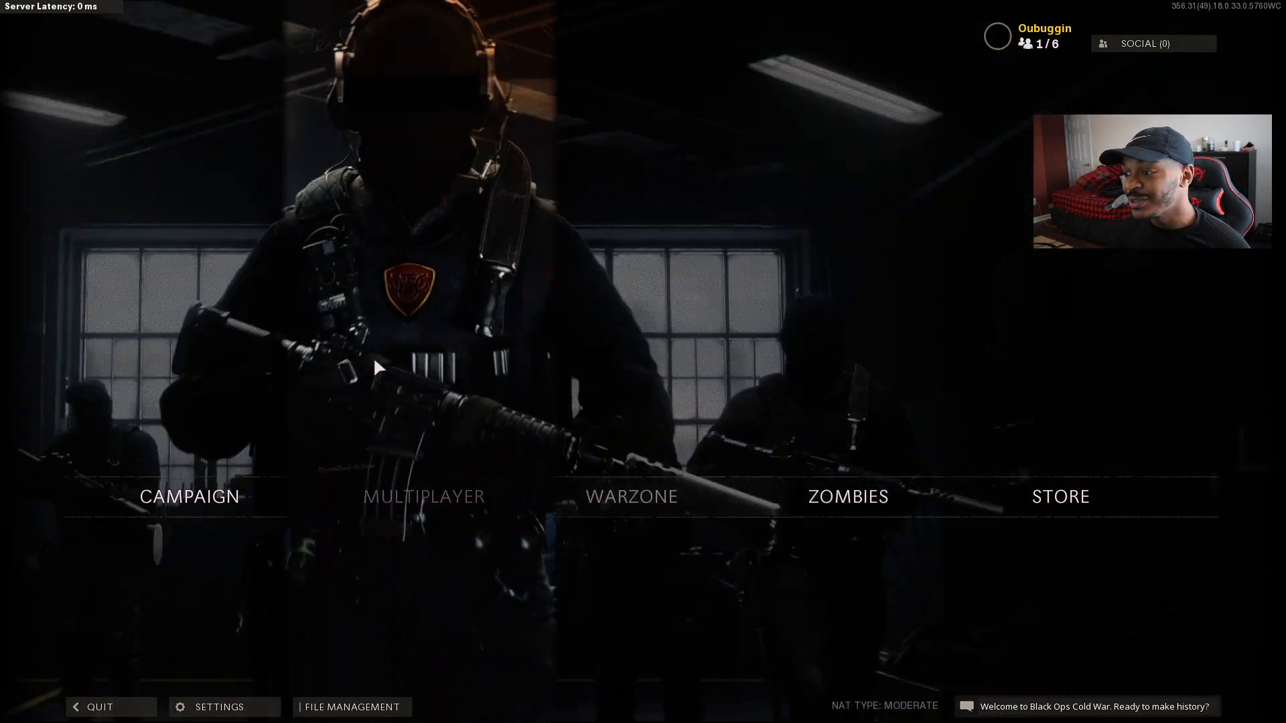
click(423, 496)
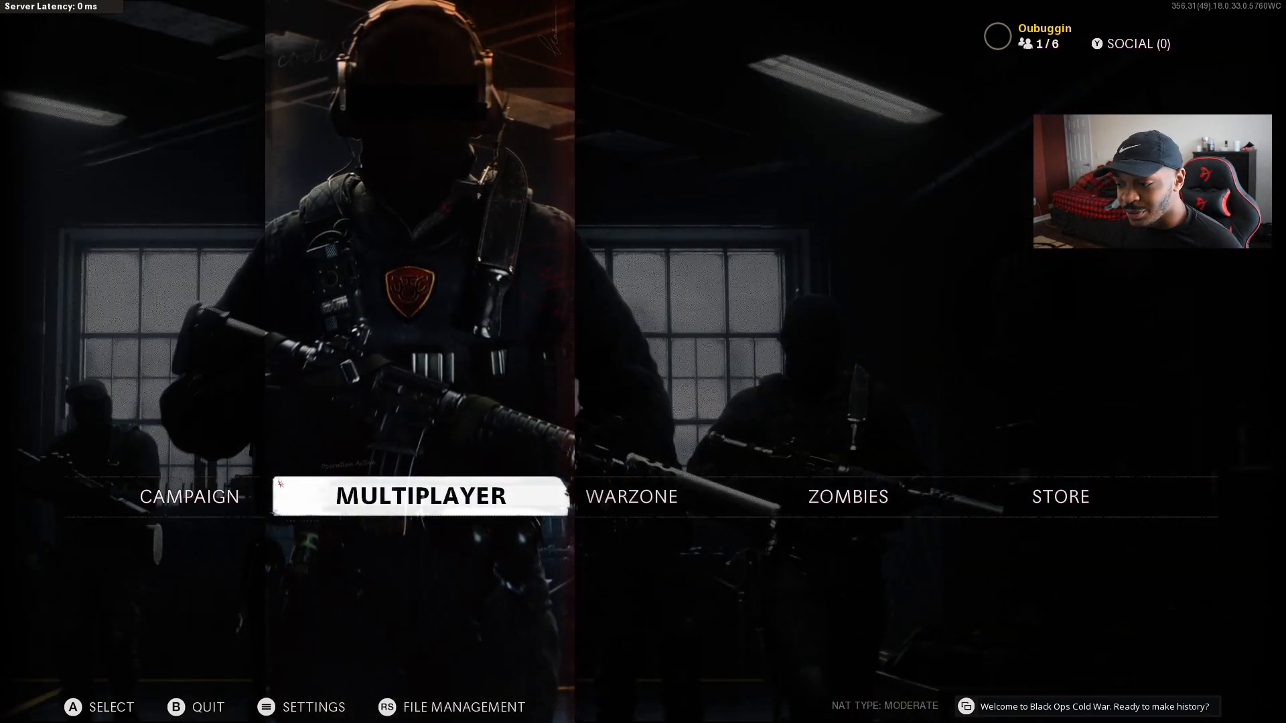
click(420, 495)
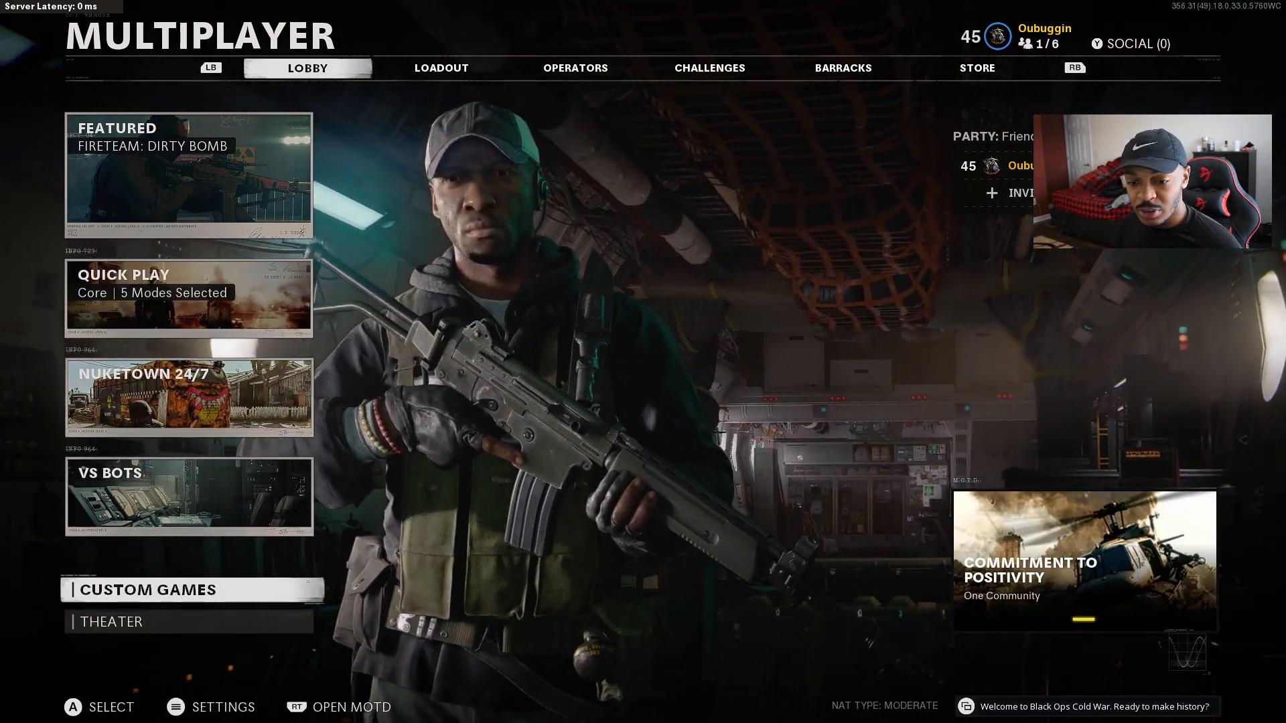
Start a custom game on the Nuketown '84 map
click(147, 589)
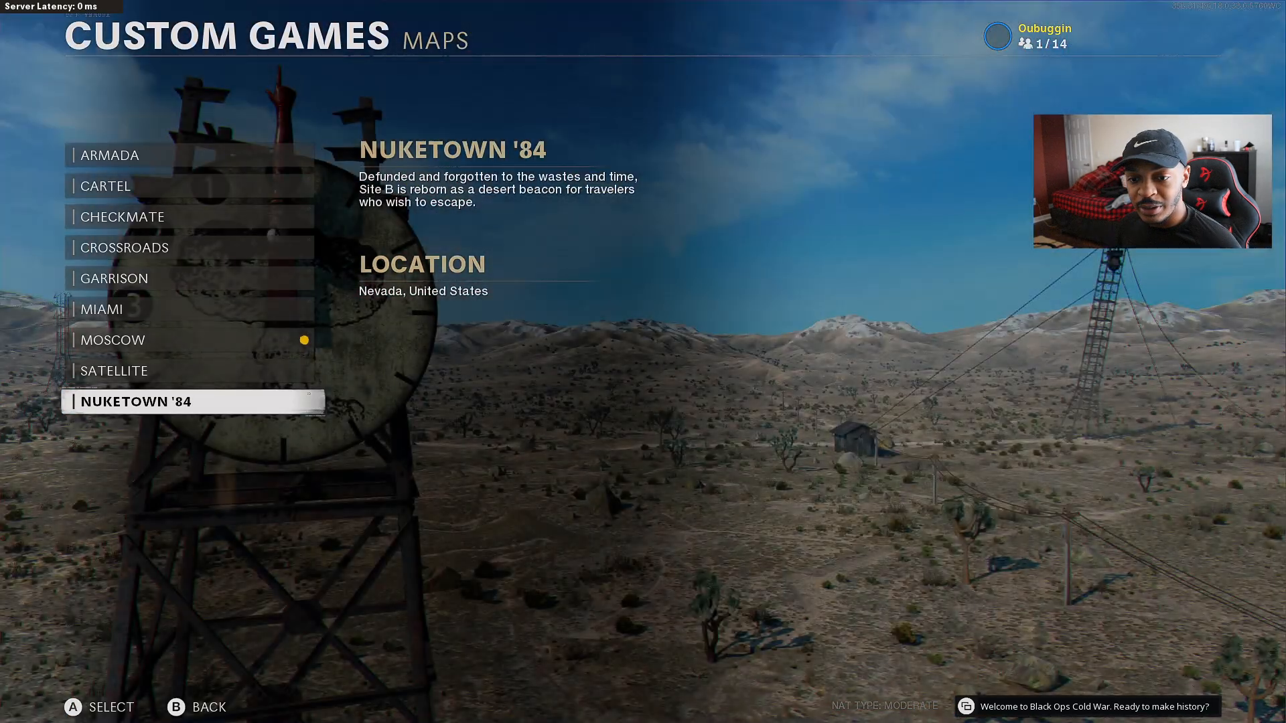
click(191, 401)
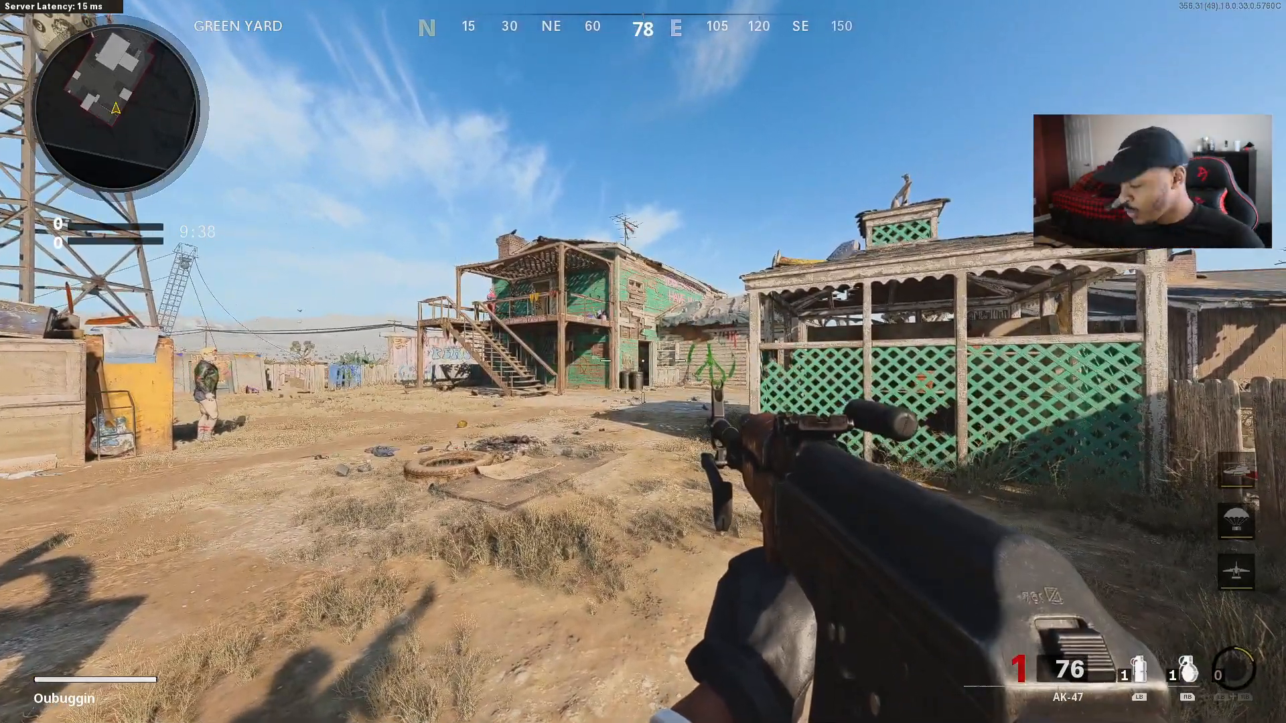
Leave the running match and switch back to the desktop with the Blizzard launcher
key(r)
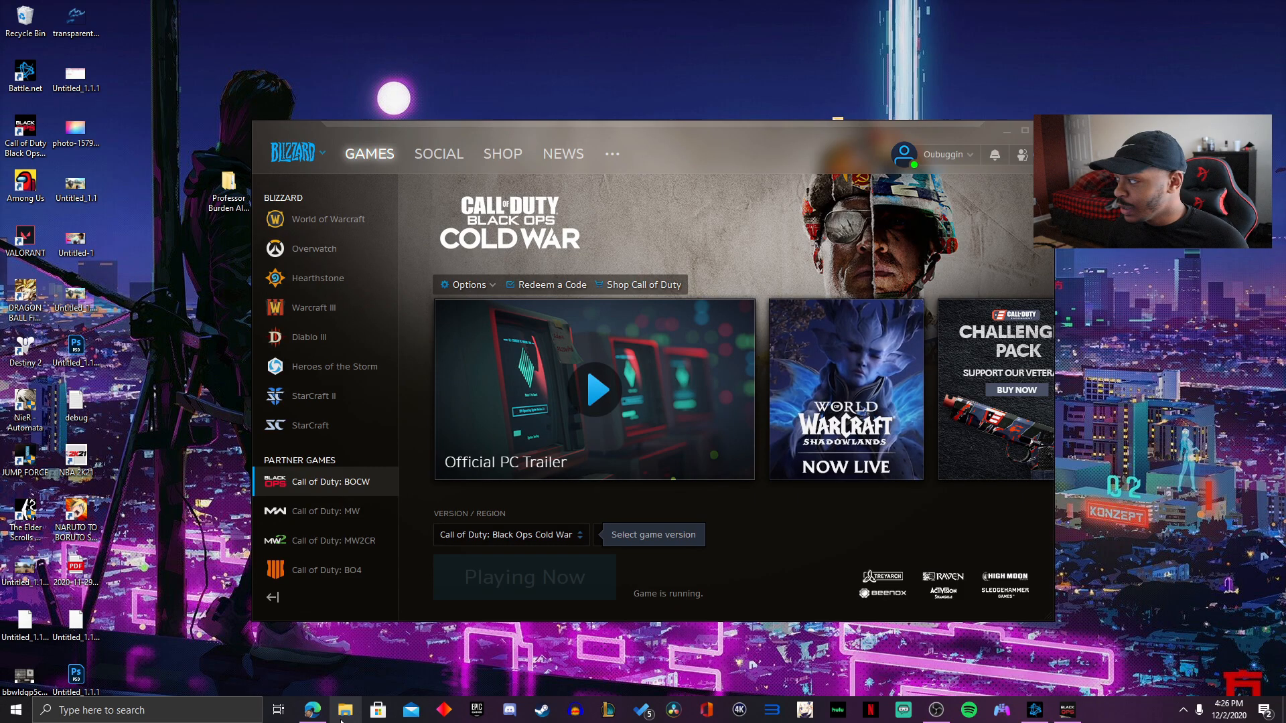
Move the DualSenseSupport.Tester folder from Downloads to the desktop and view its contents
click(344, 710)
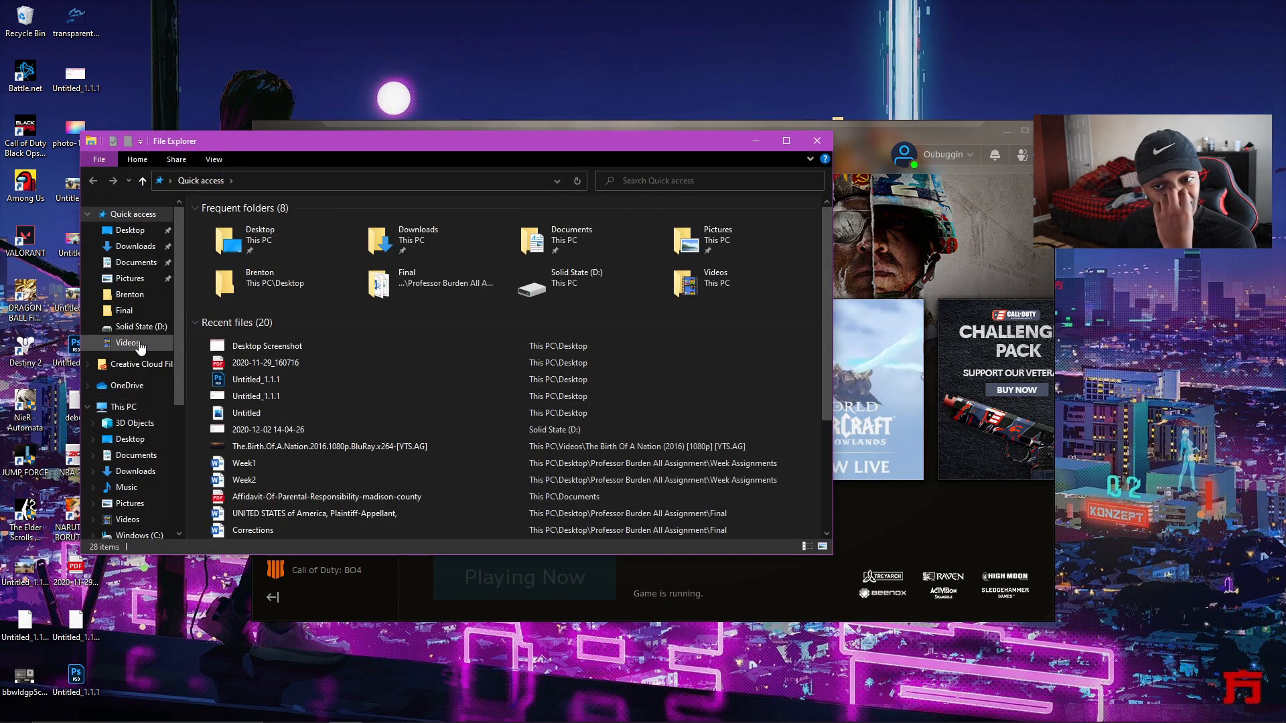
click(133, 247)
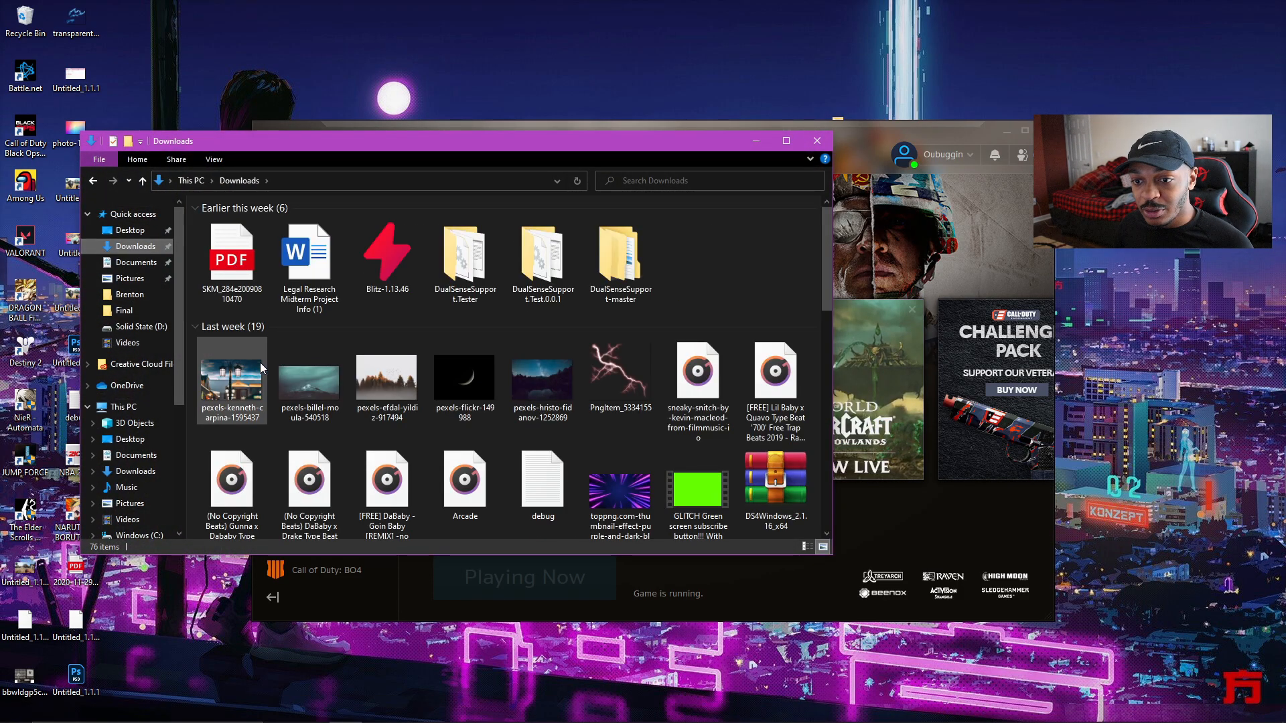
click(465, 254)
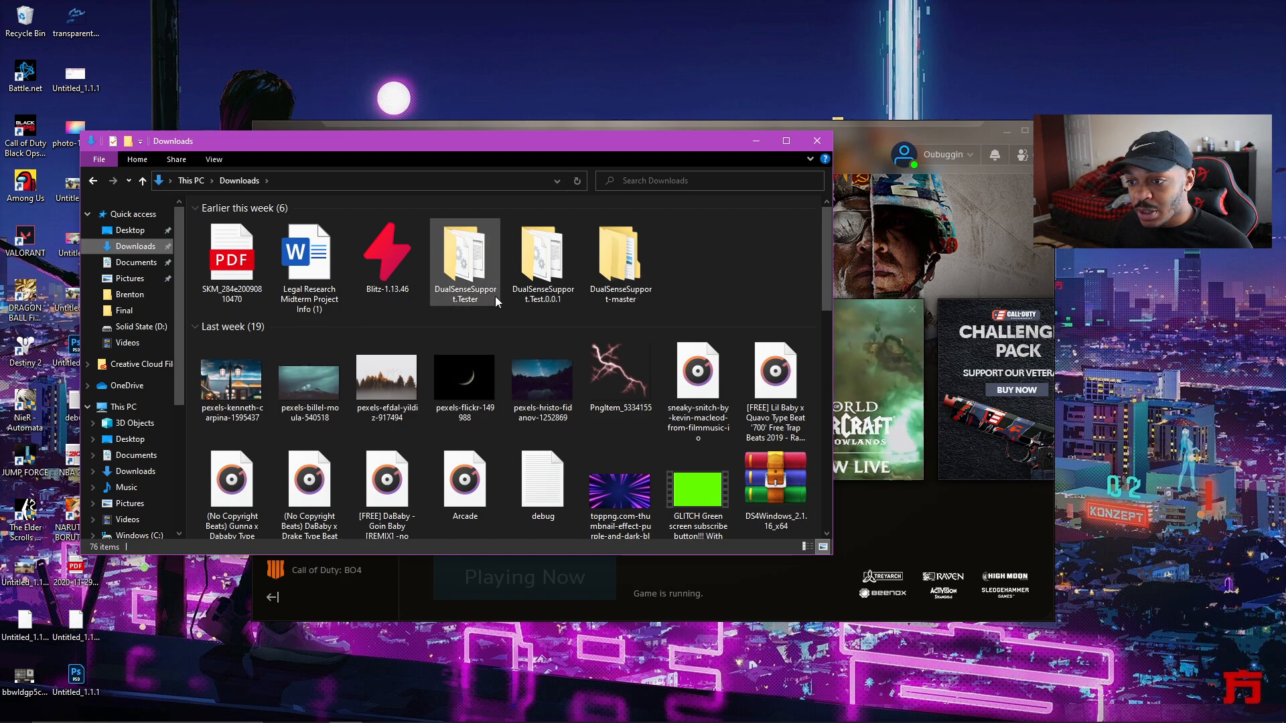
mouse_move(543, 247)
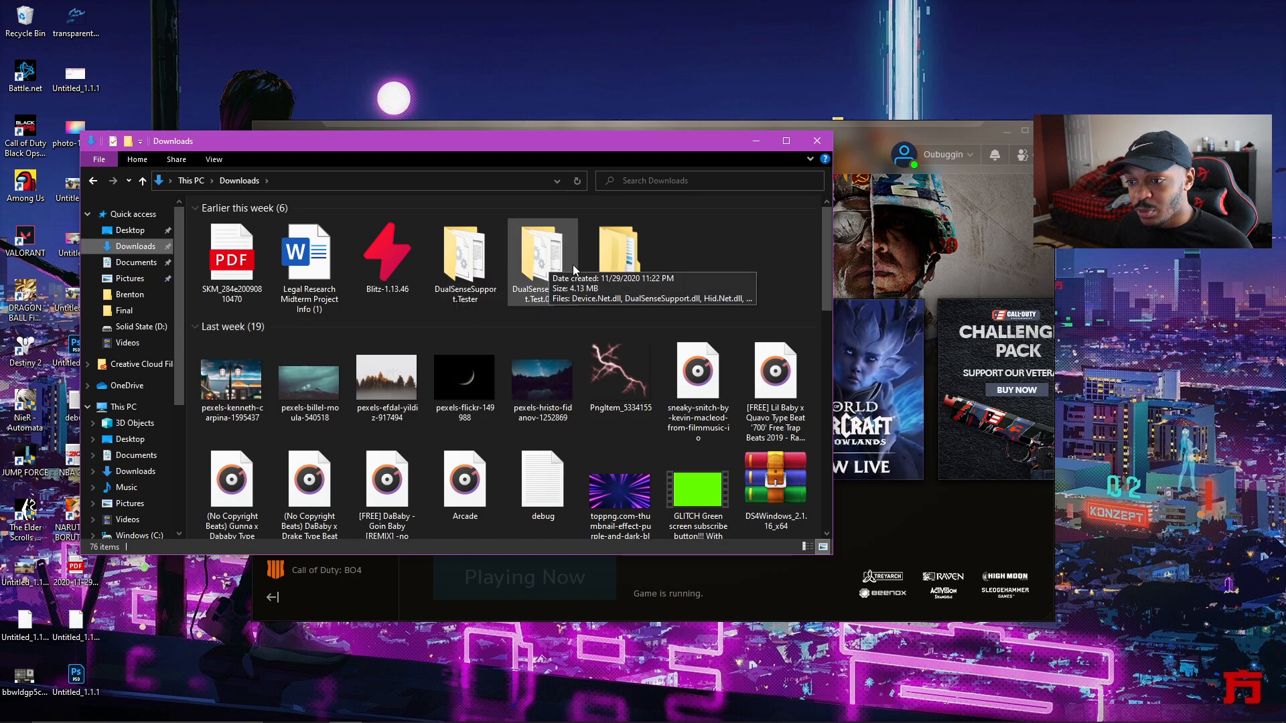
drag(543, 251, 746, 107)
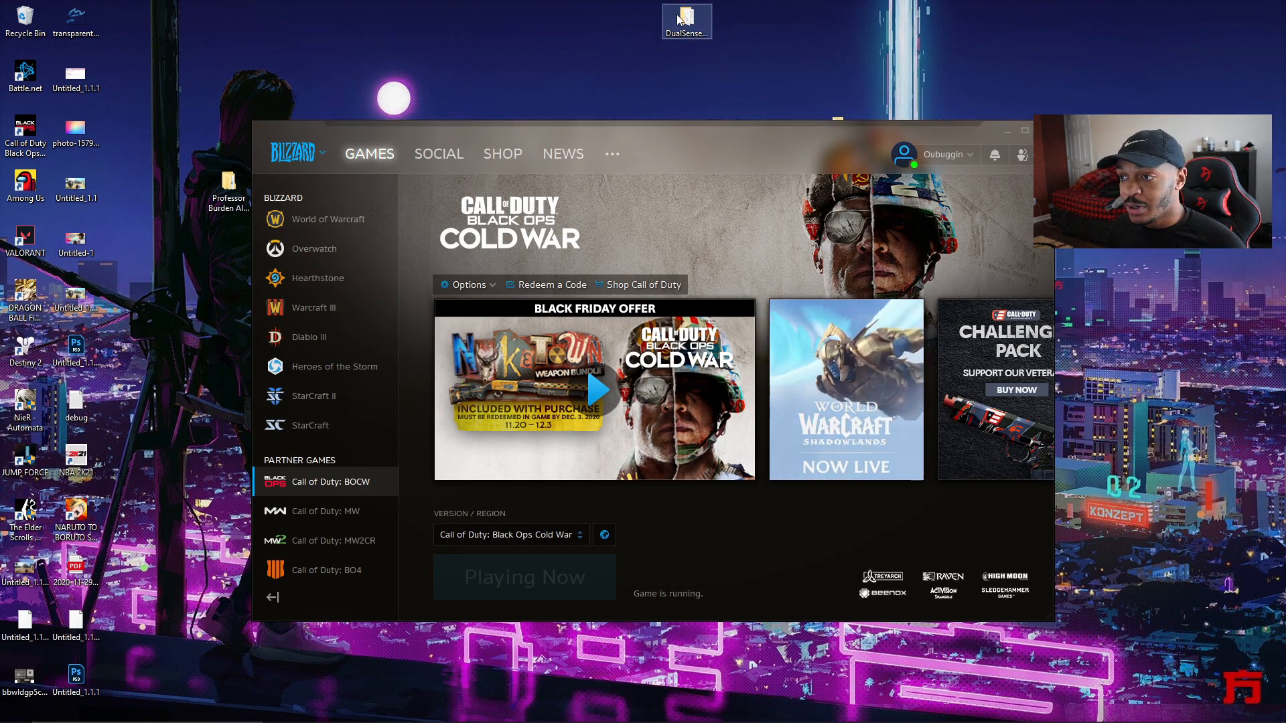
double_click(686, 18)
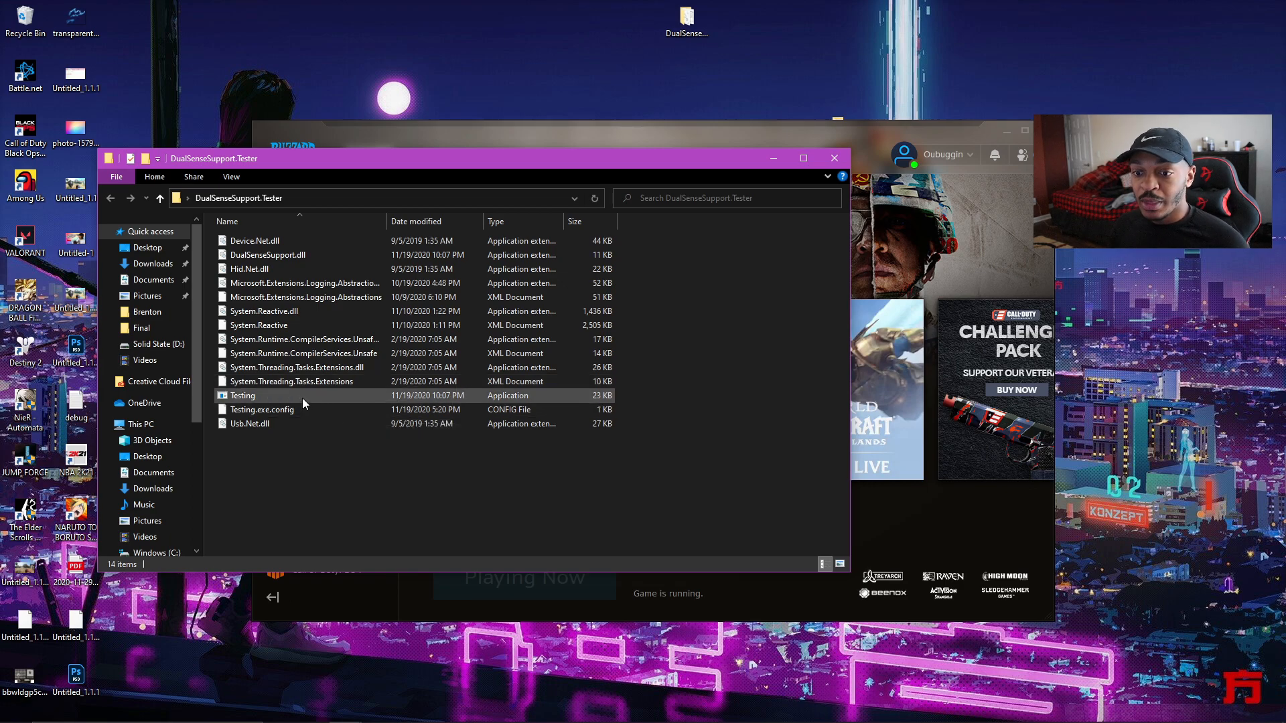
Launch Testing.exe so the Form1 controller panel appears, and reveal hidden background apps
click(243, 396)
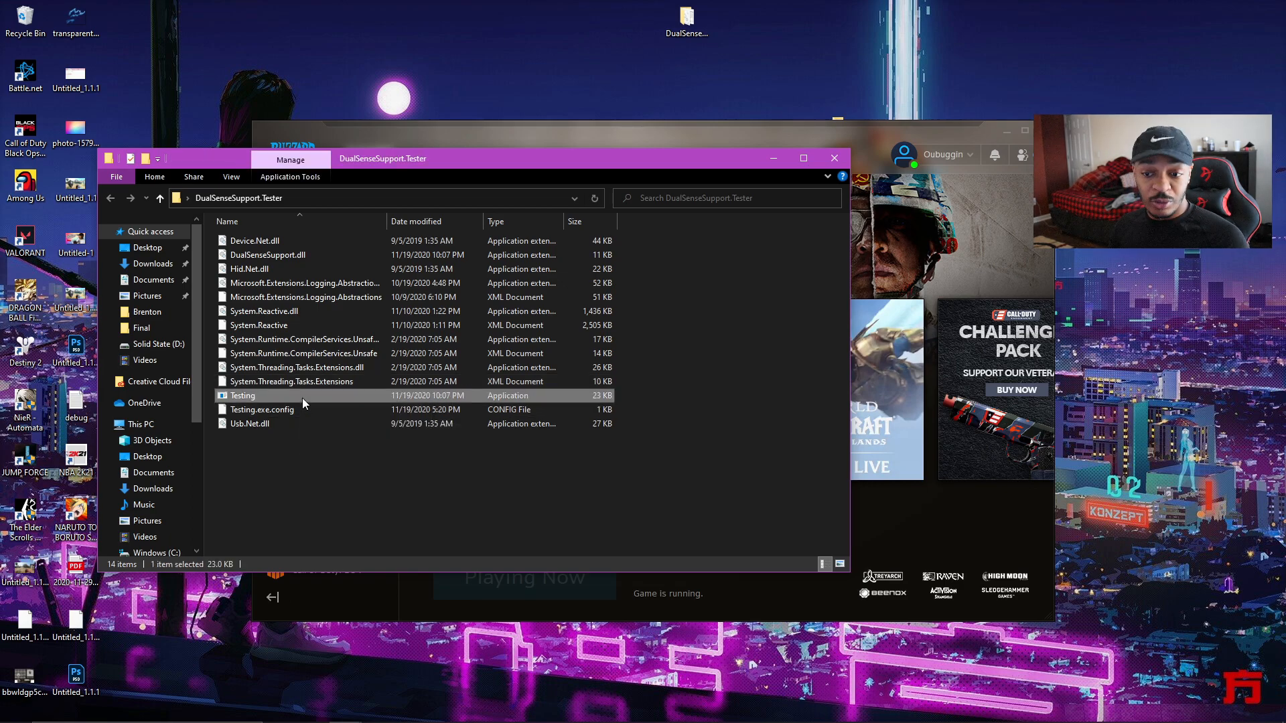
double_click(243, 396)
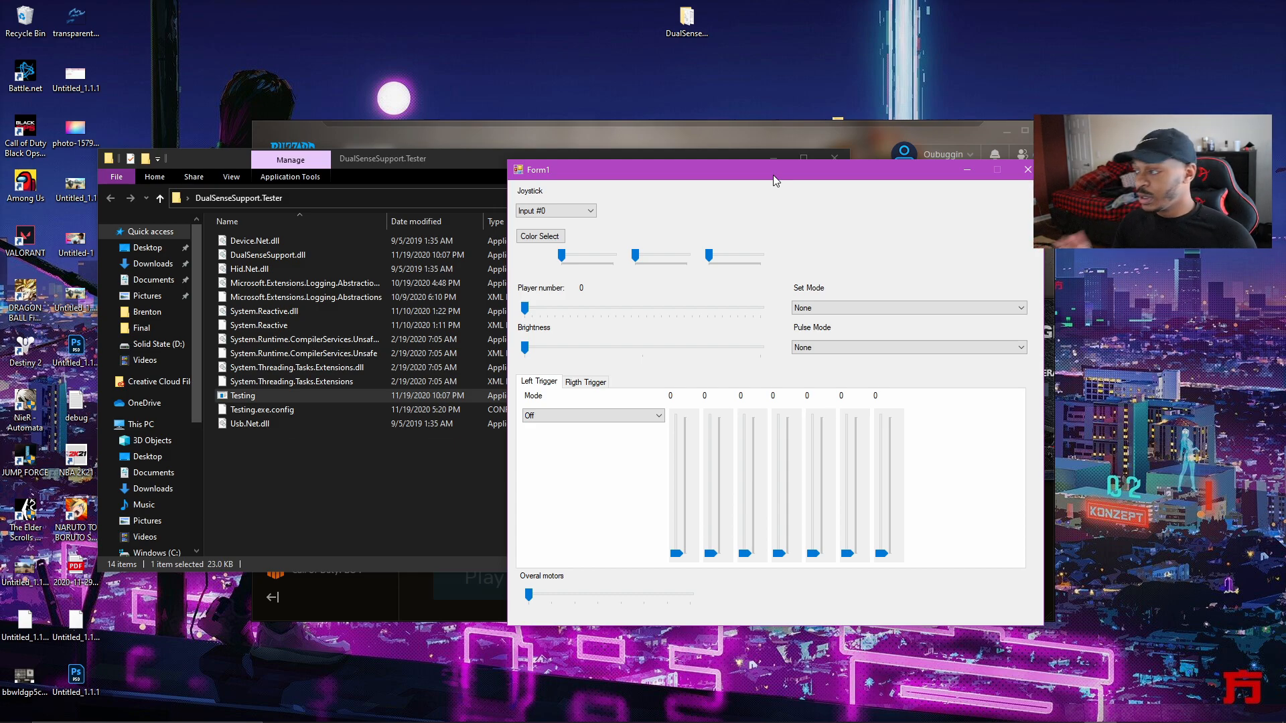
mouse_move(963, 646)
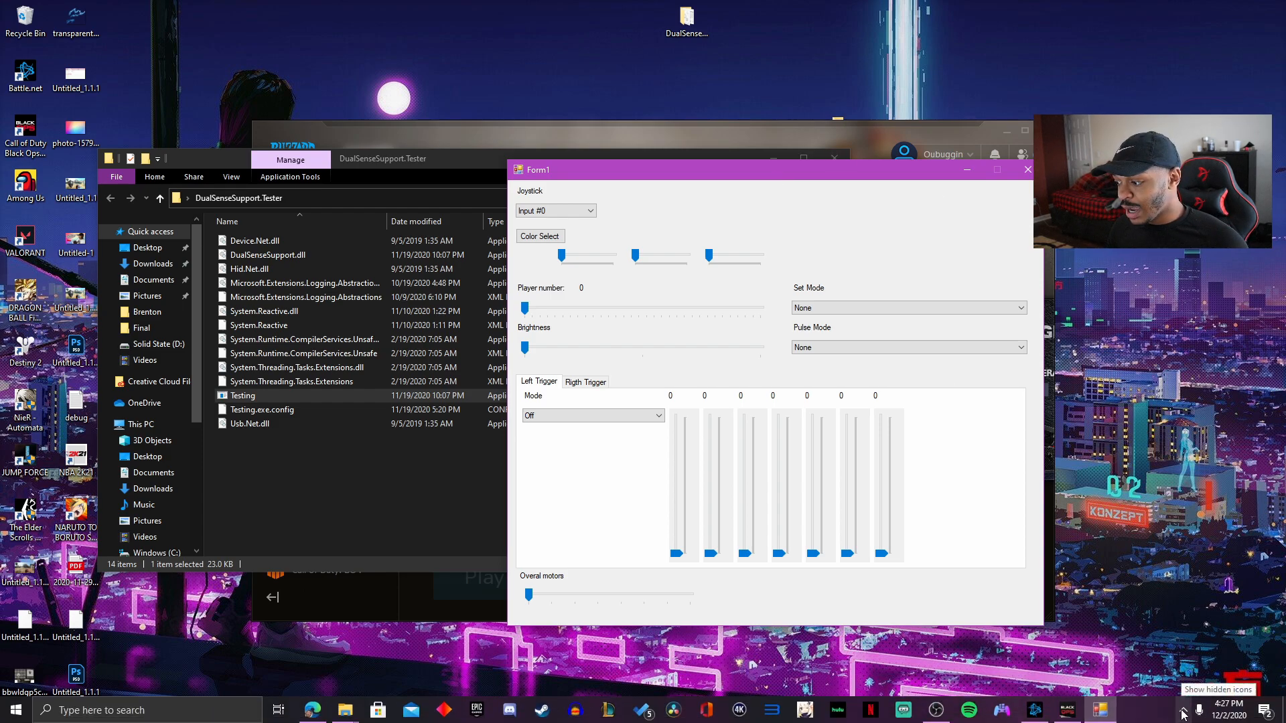
click(1186, 710)
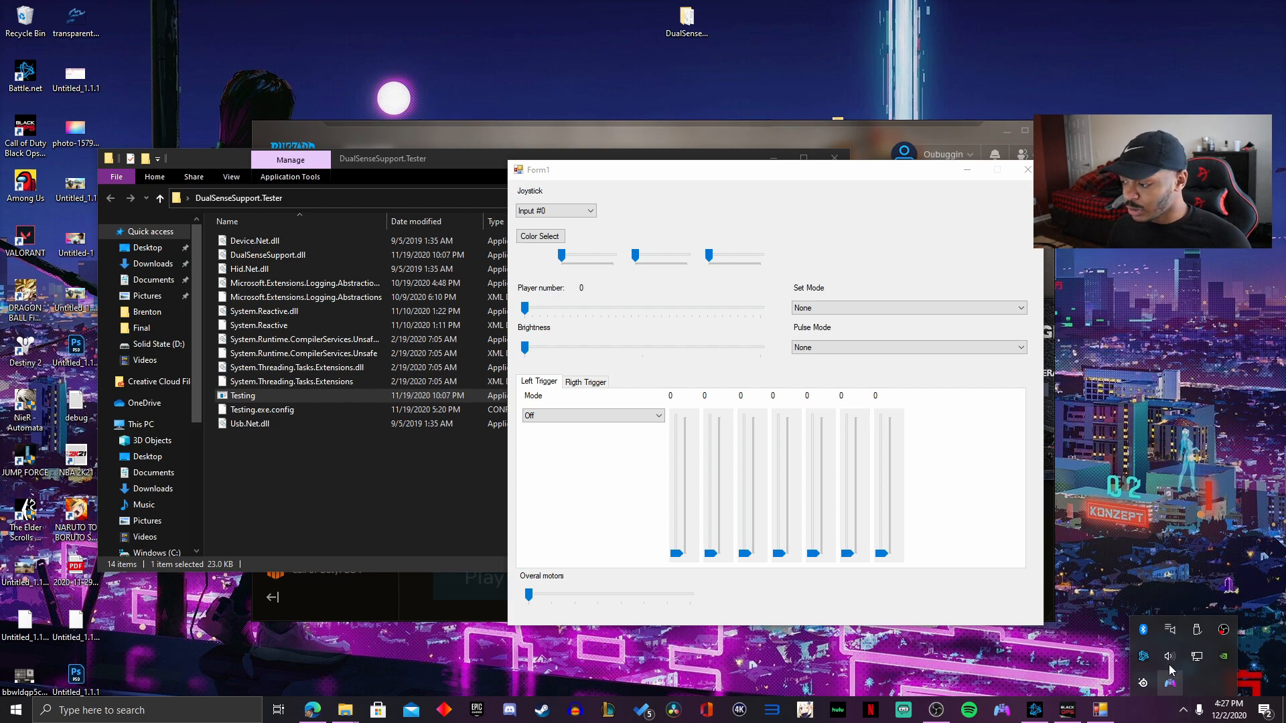
right_click(1143, 656)
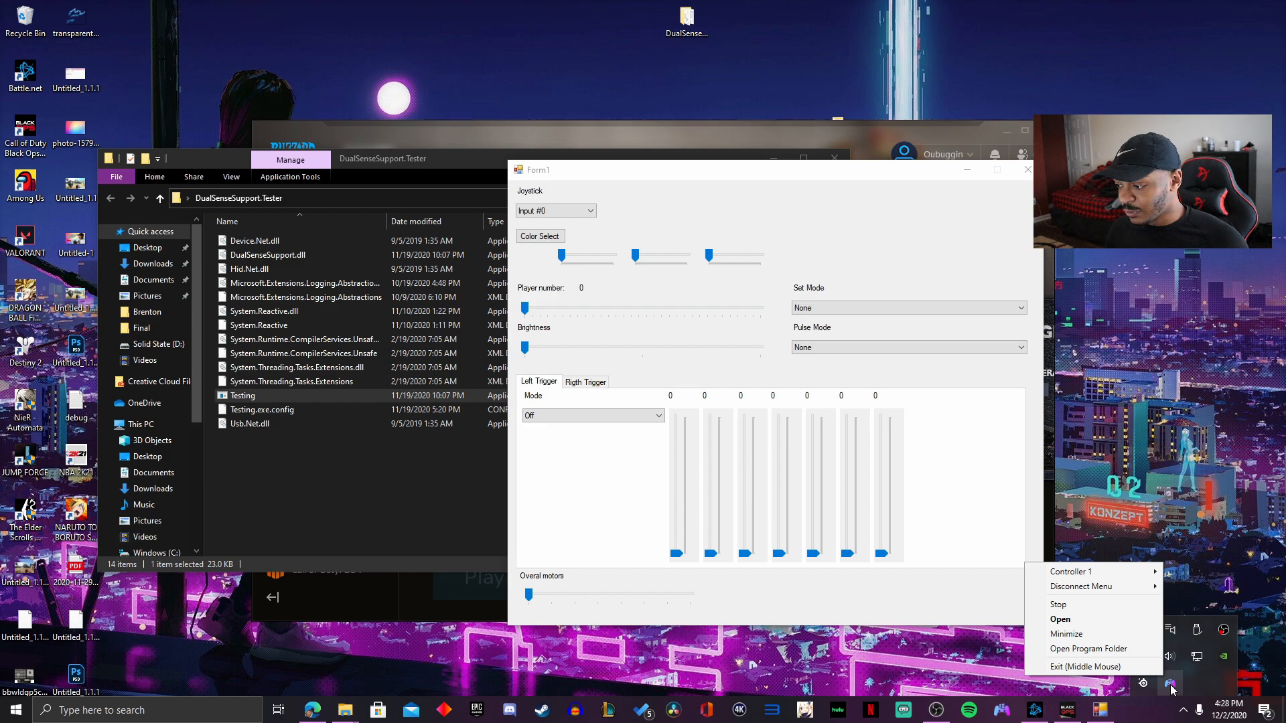
click(305, 616)
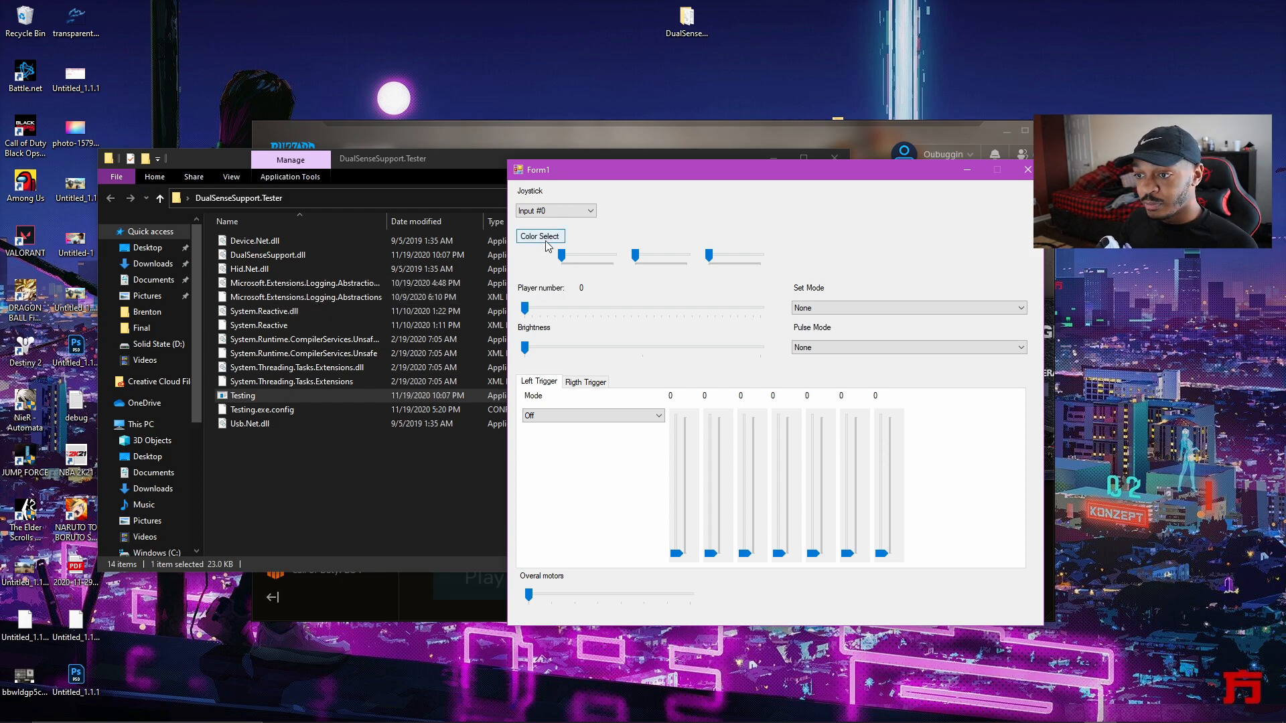
click(525, 310)
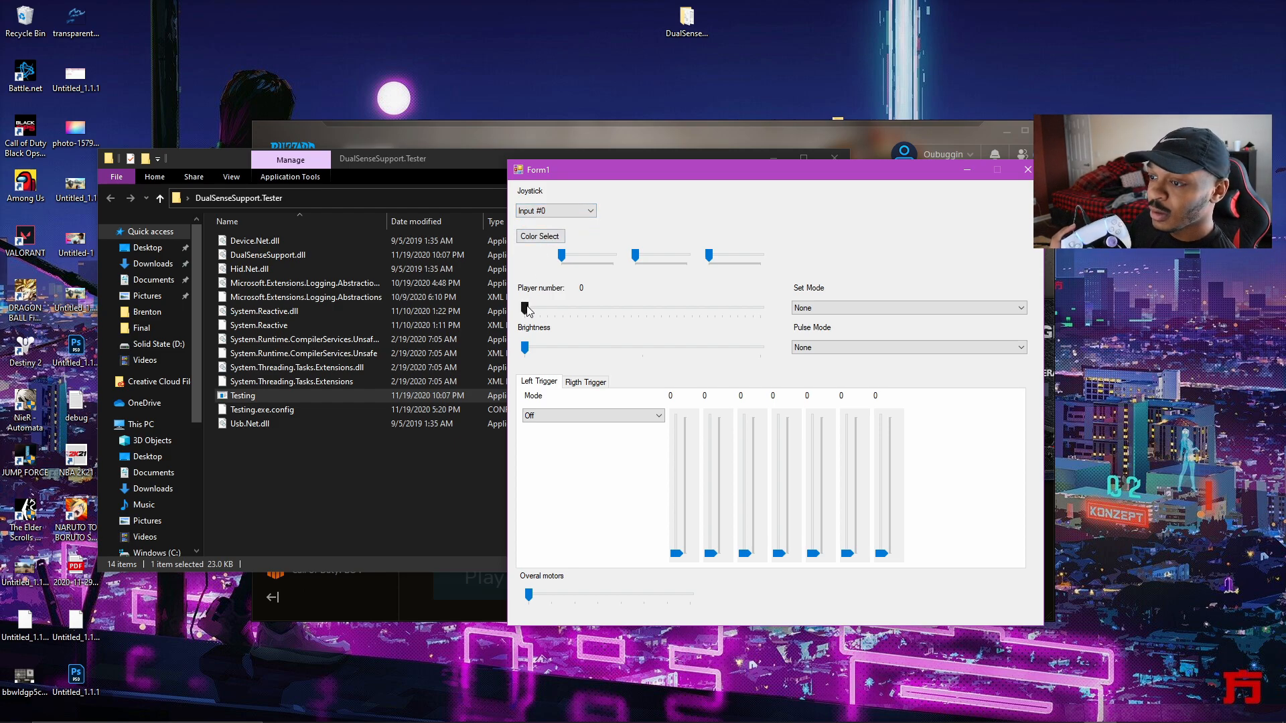
Settle the player number slider on 1 and leave the lighting mode at None
drag(524, 308, 541, 308)
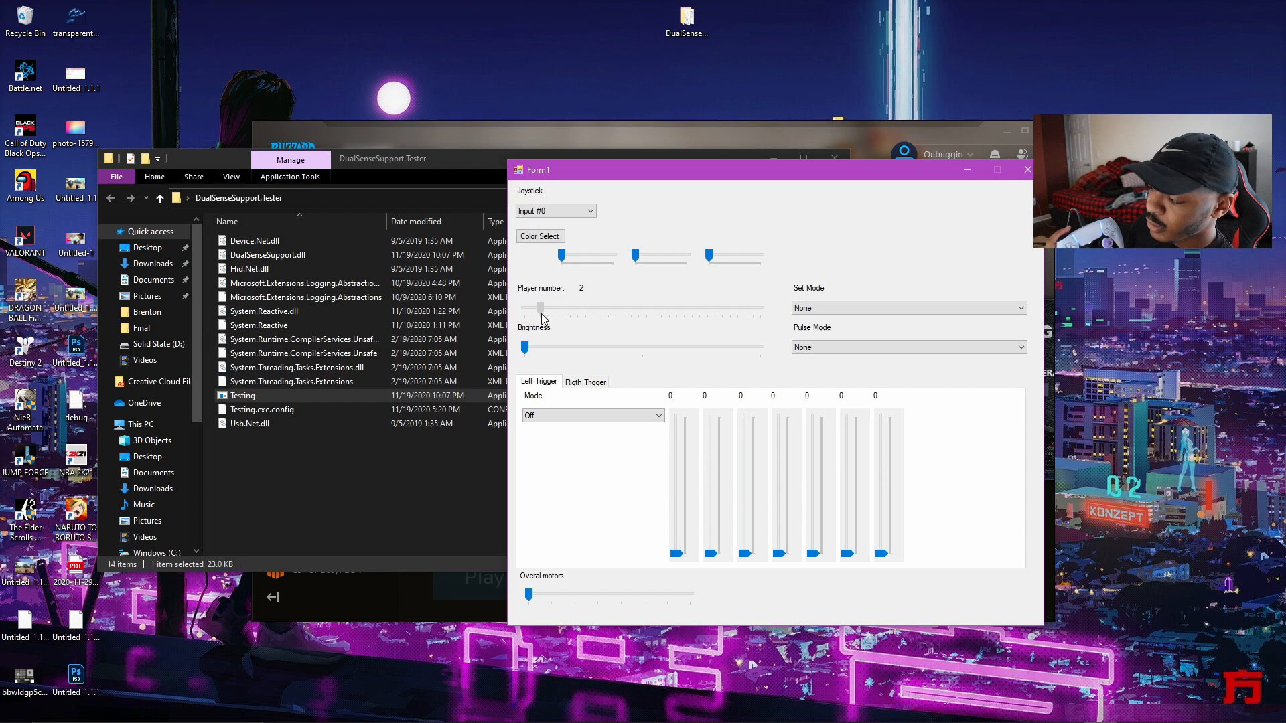
drag(540, 308, 524, 308)
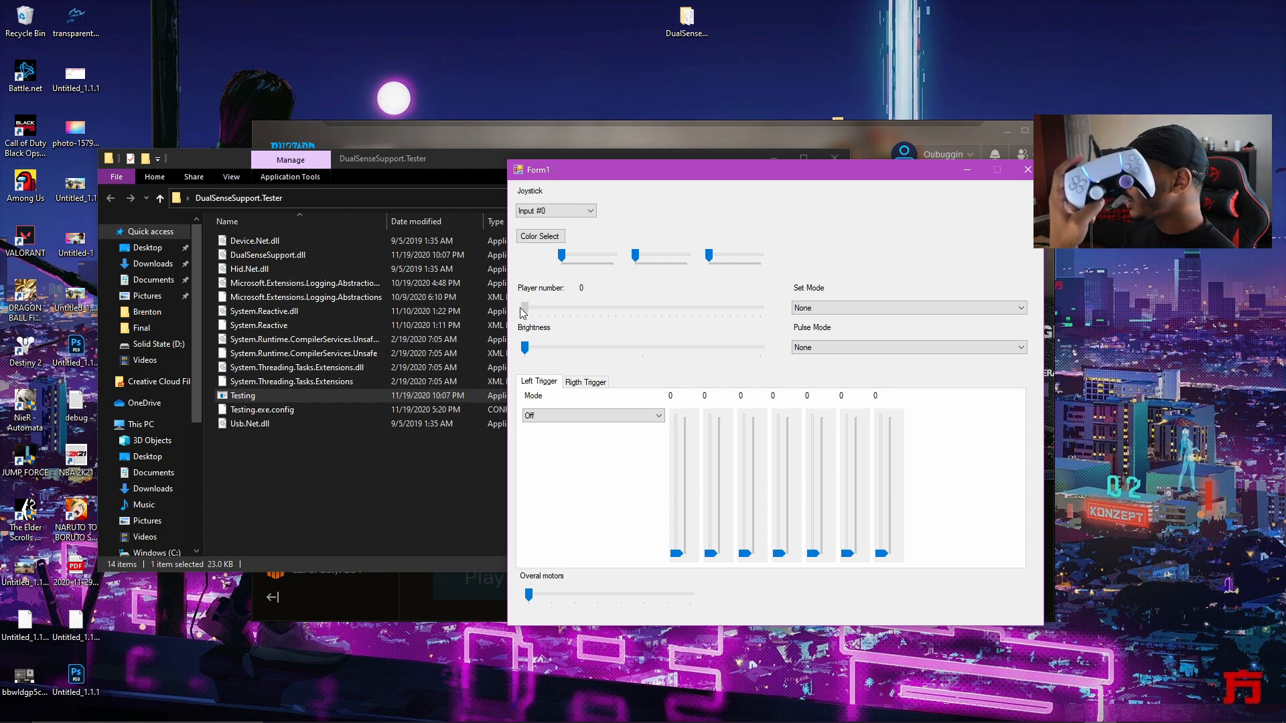
drag(523, 310, 611, 309)
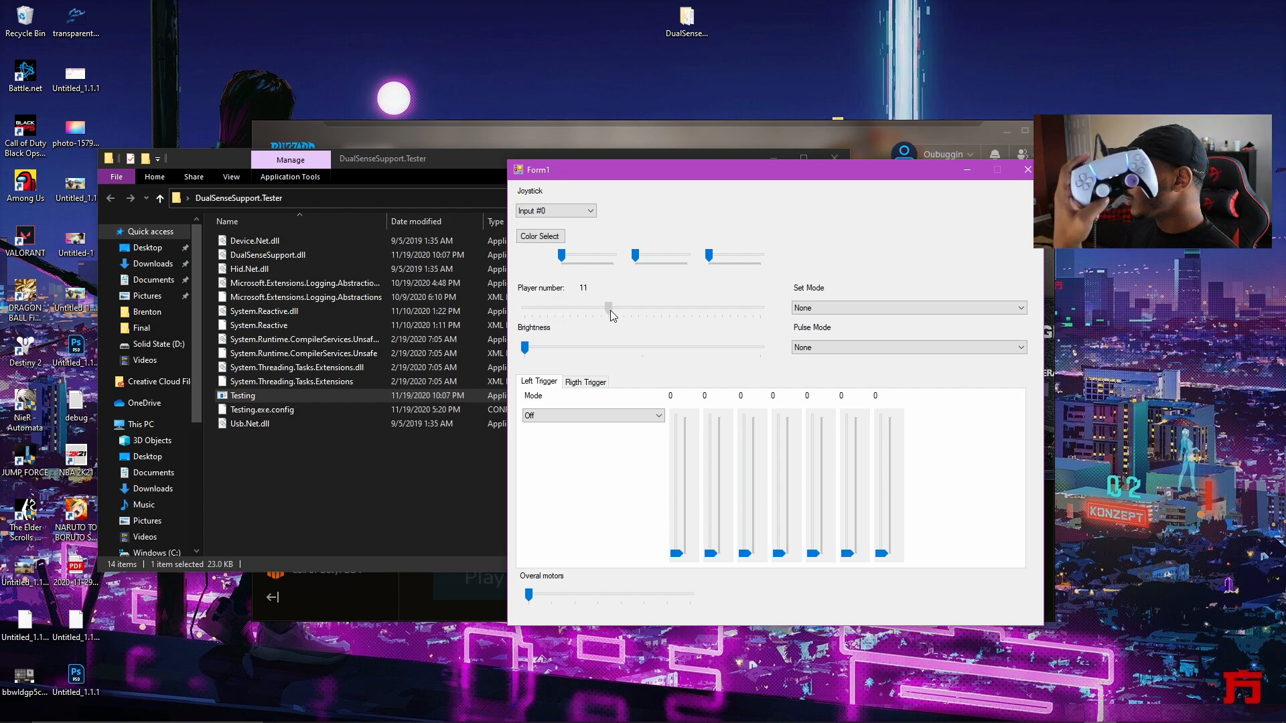
drag(611, 314, 525, 314)
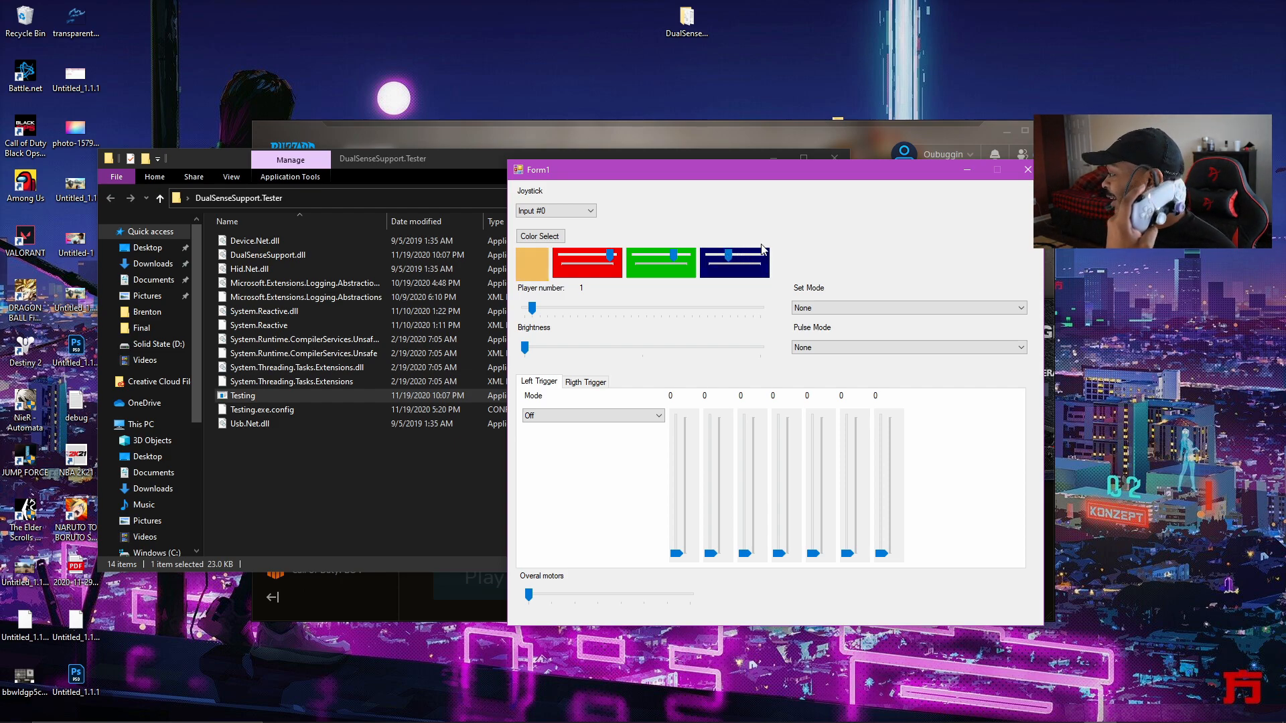
click(905, 308)
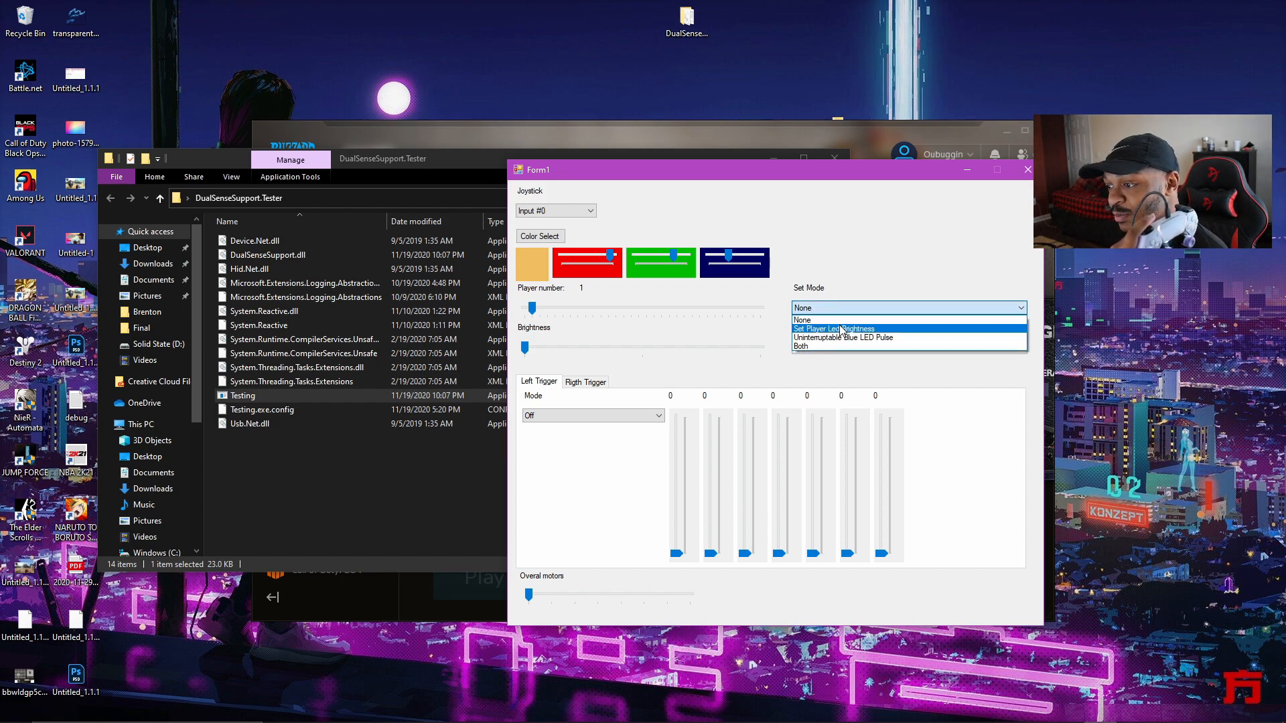
click(828, 308)
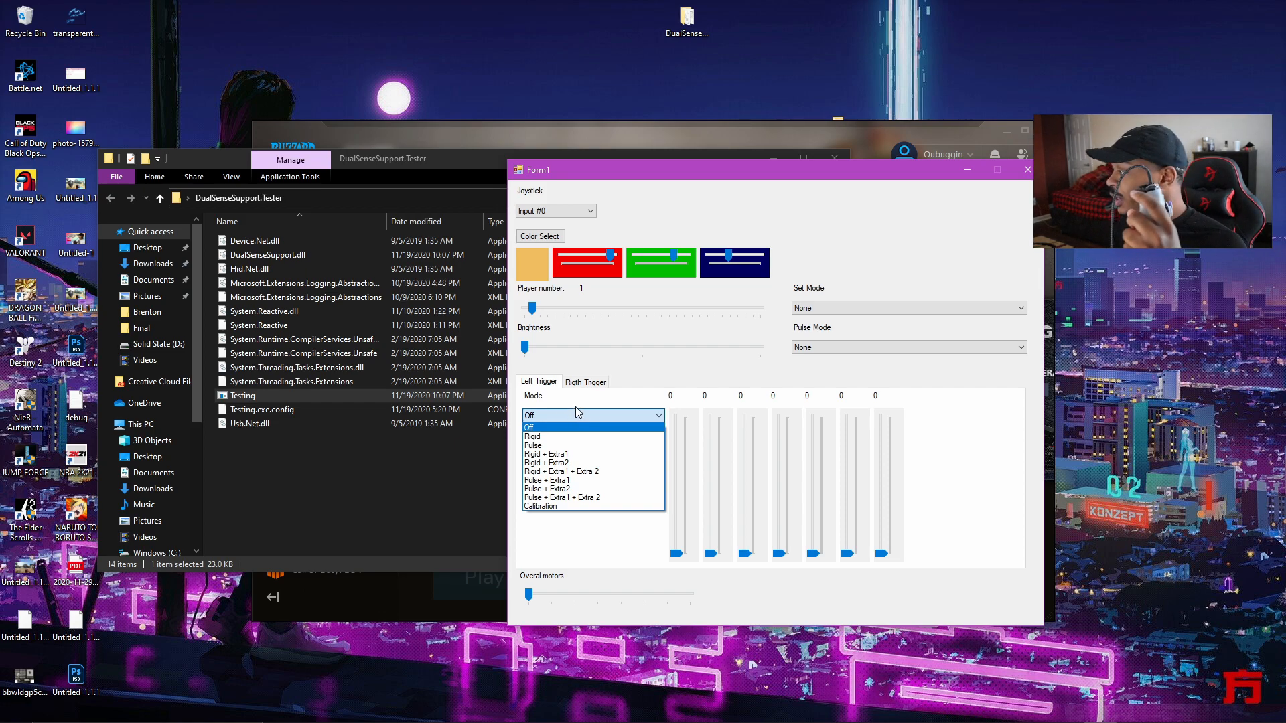
mouse_move(536, 436)
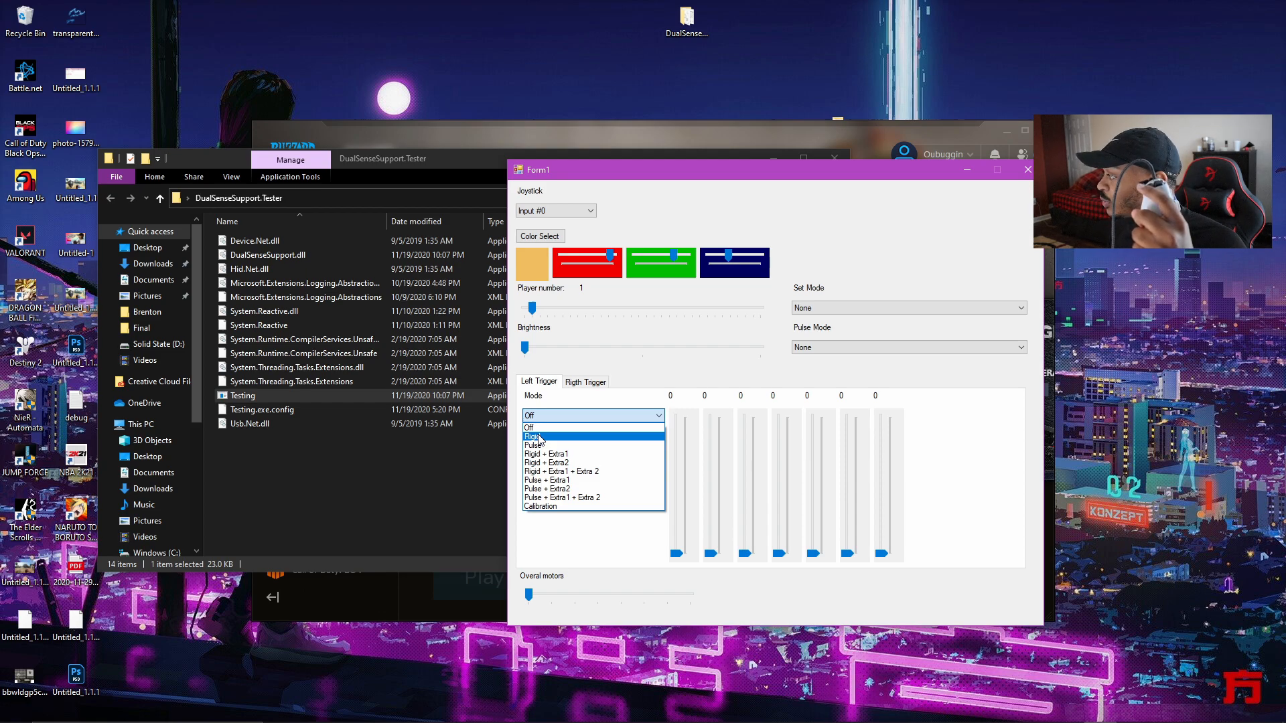
Try Rigid then Pulse on the left trigger, return it to Off, and show the Right Trigger settings
click(532, 437)
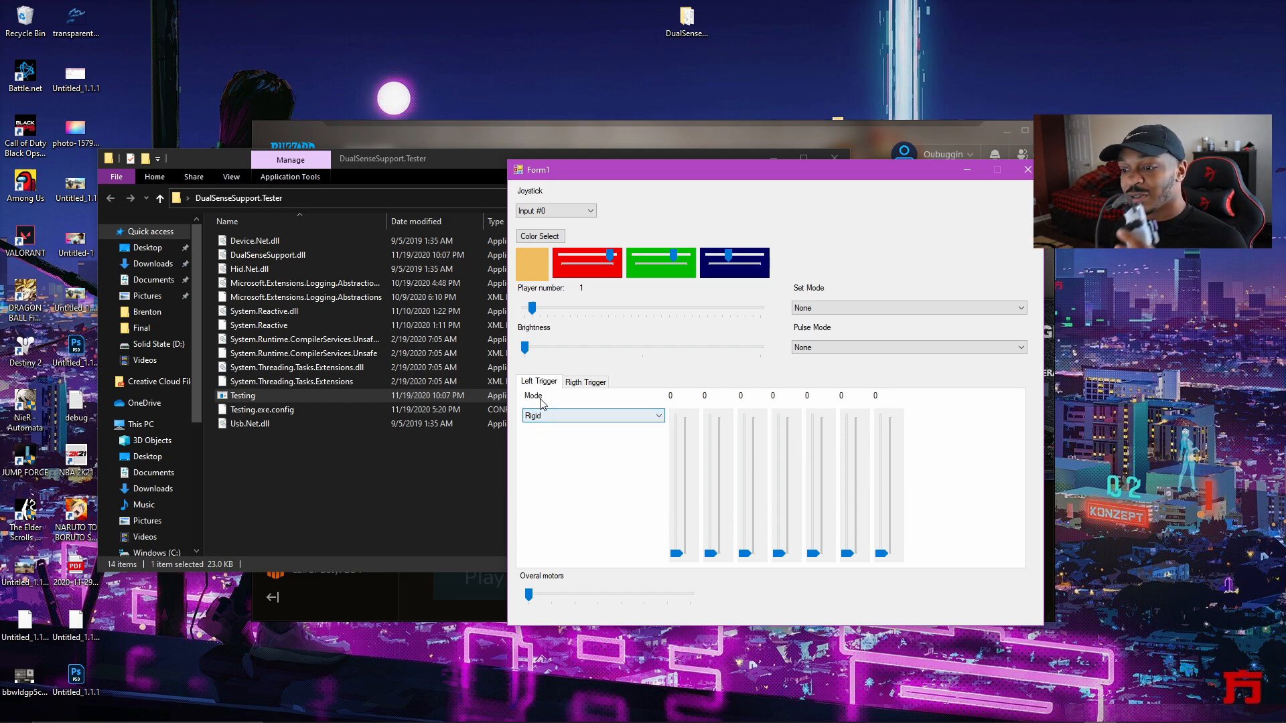
click(591, 416)
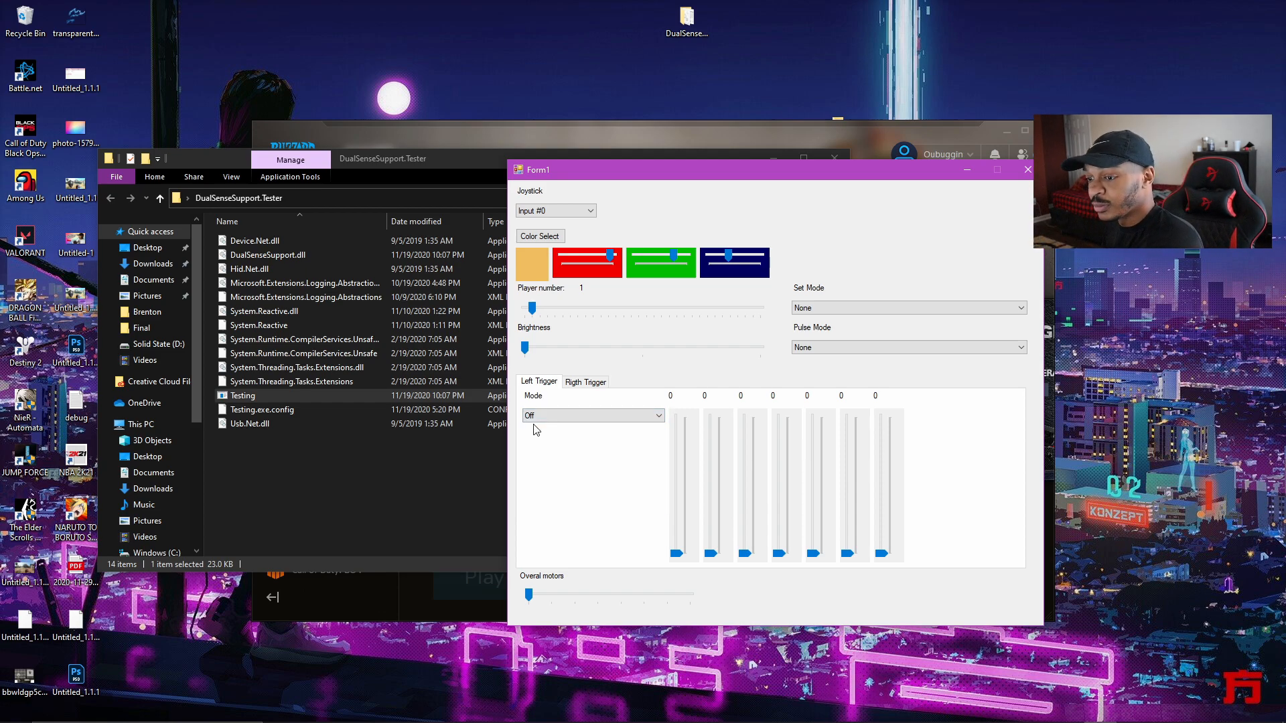
click(591, 415)
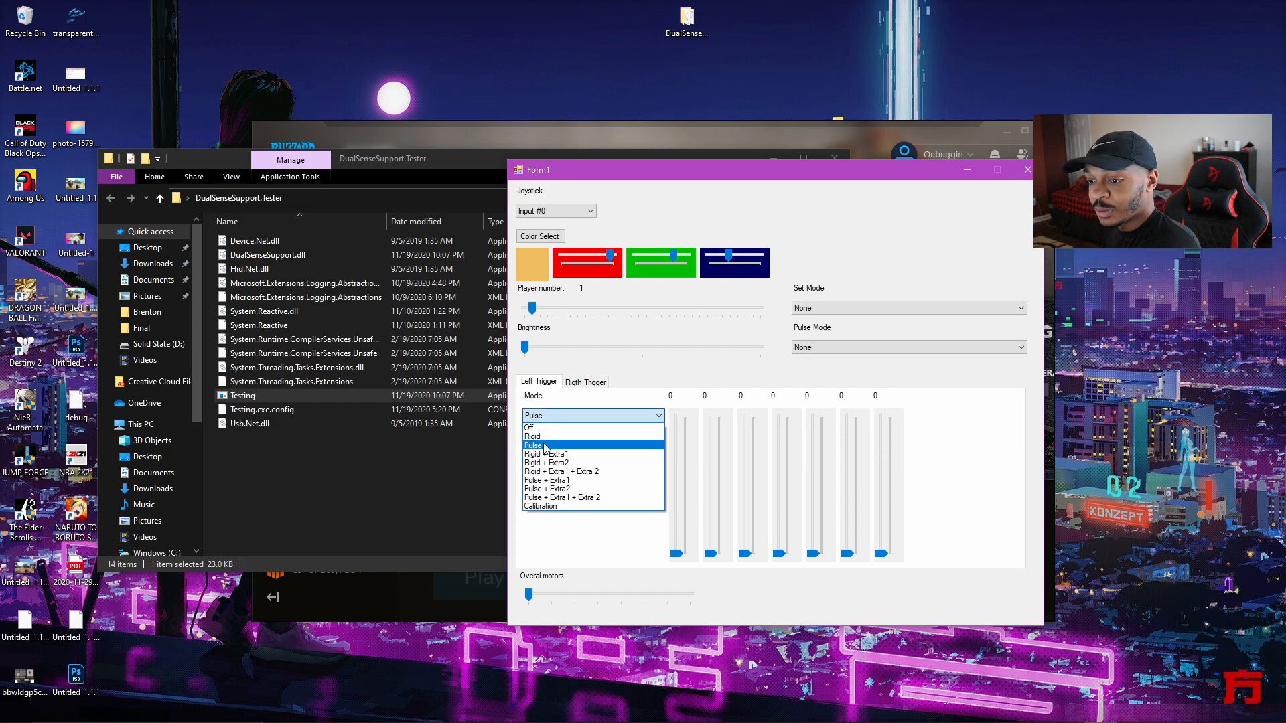
click(532, 437)
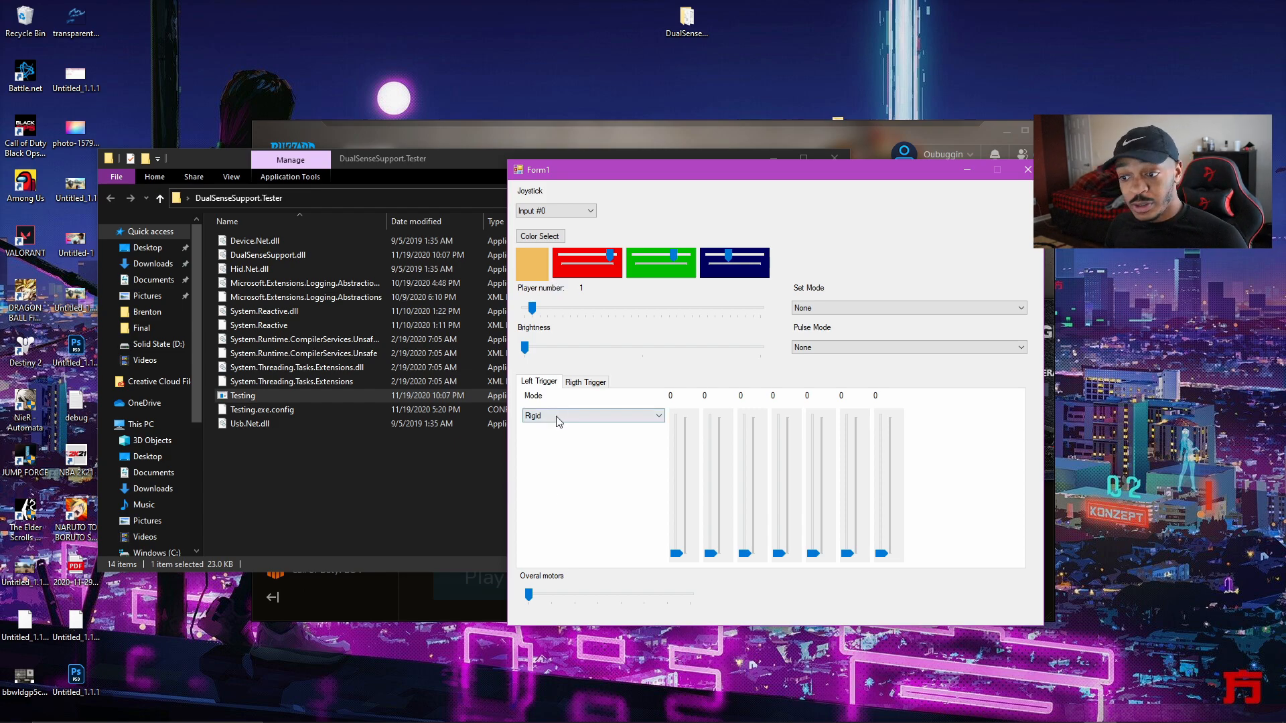
click(591, 415)
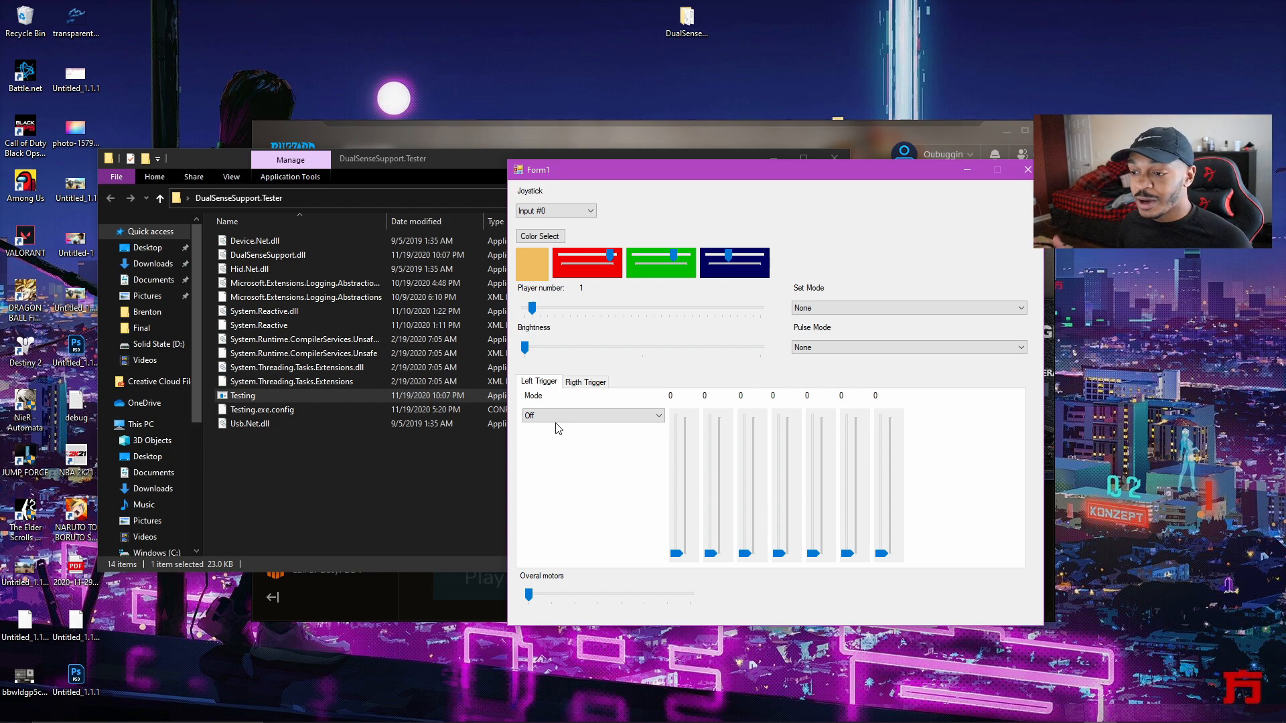
click(585, 382)
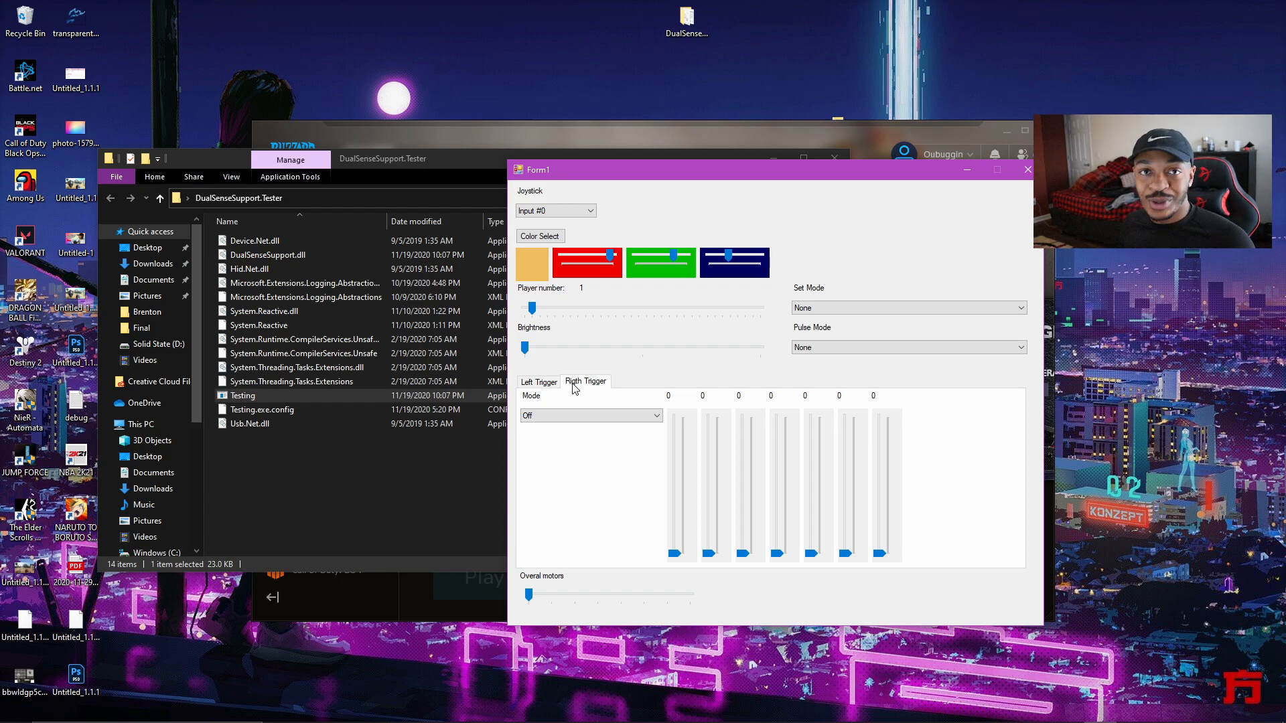
Set the right trigger's mode to Rigid
click(589, 415)
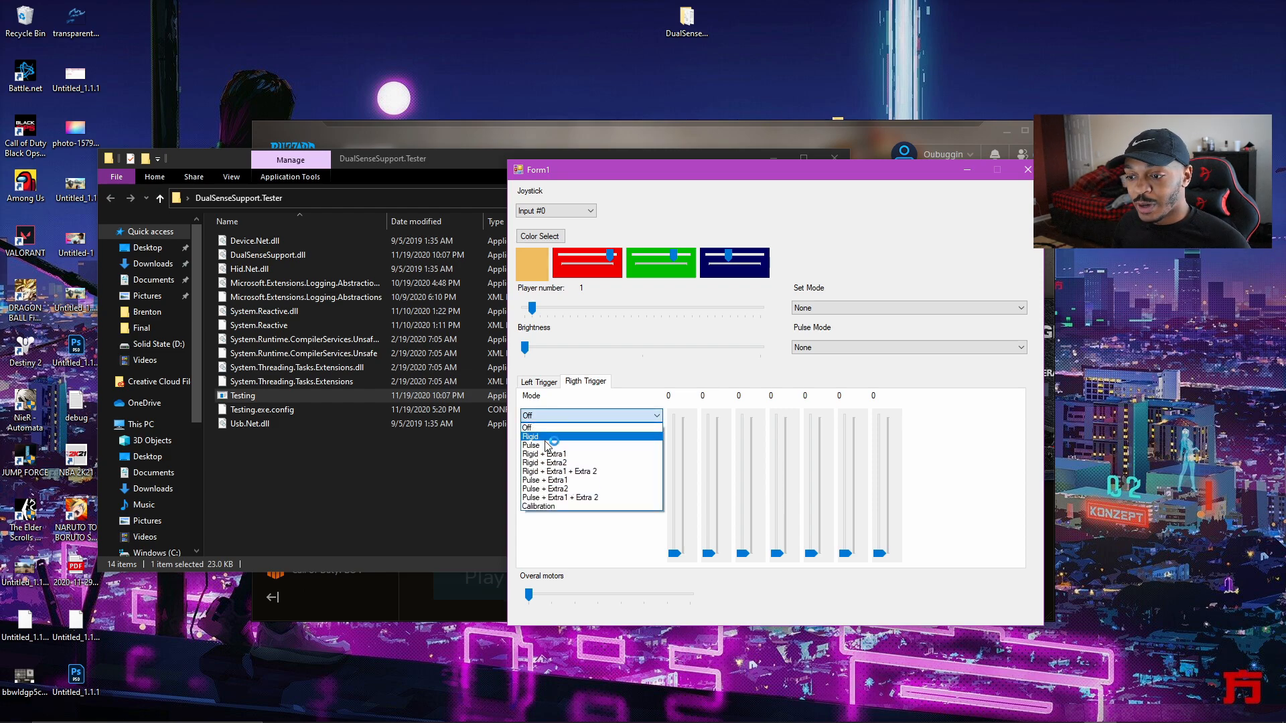
click(532, 436)
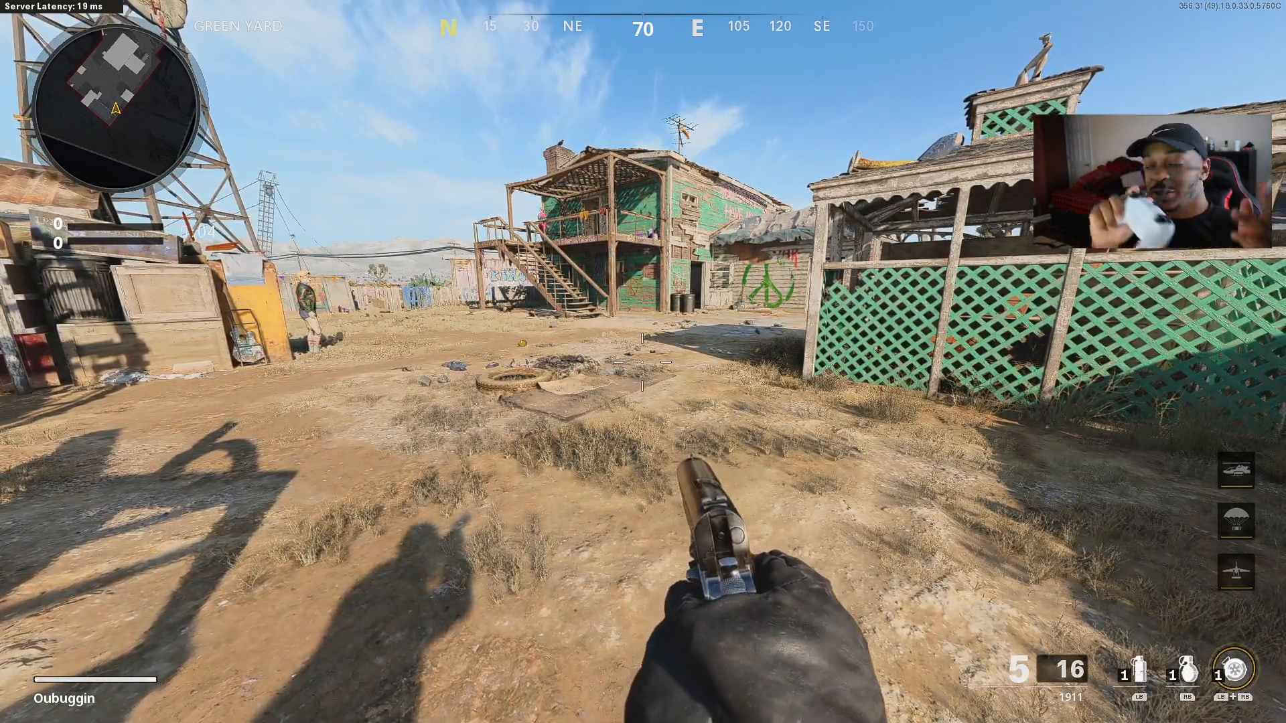
Fire the 1911 in-game to feel the Rigid right trigger, then return to the tester
click(643, 362)
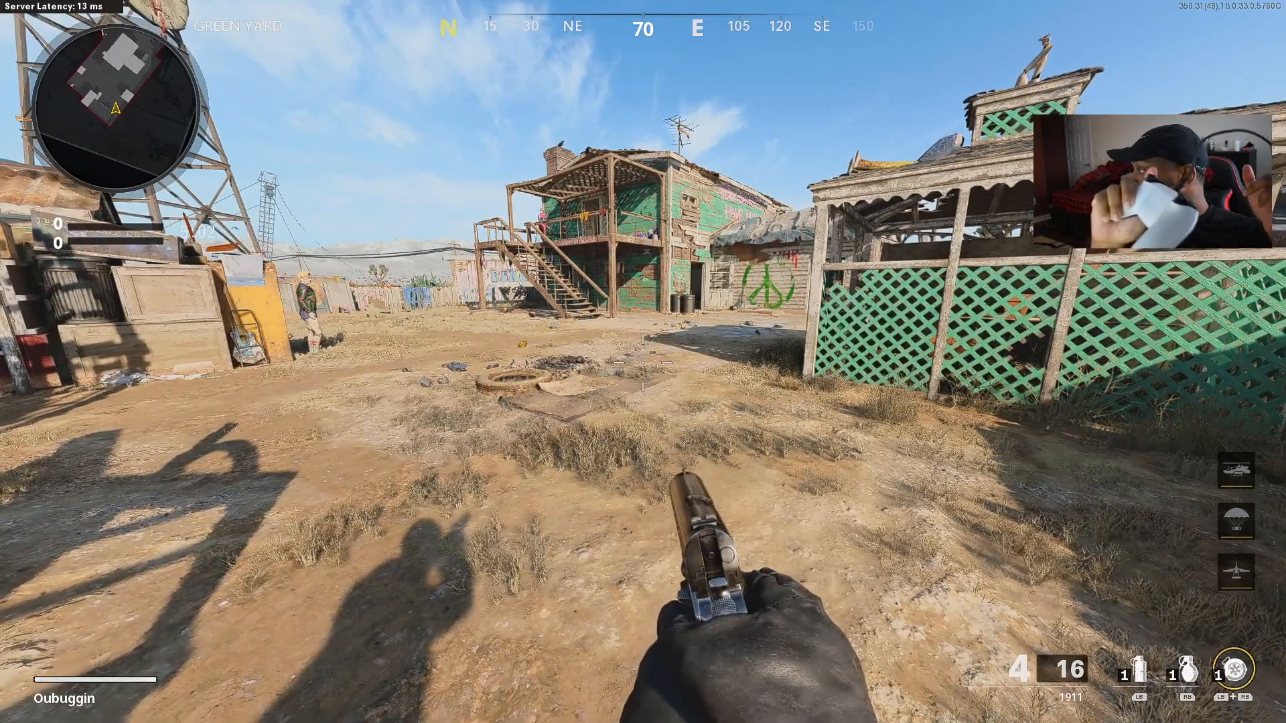
click(643, 362)
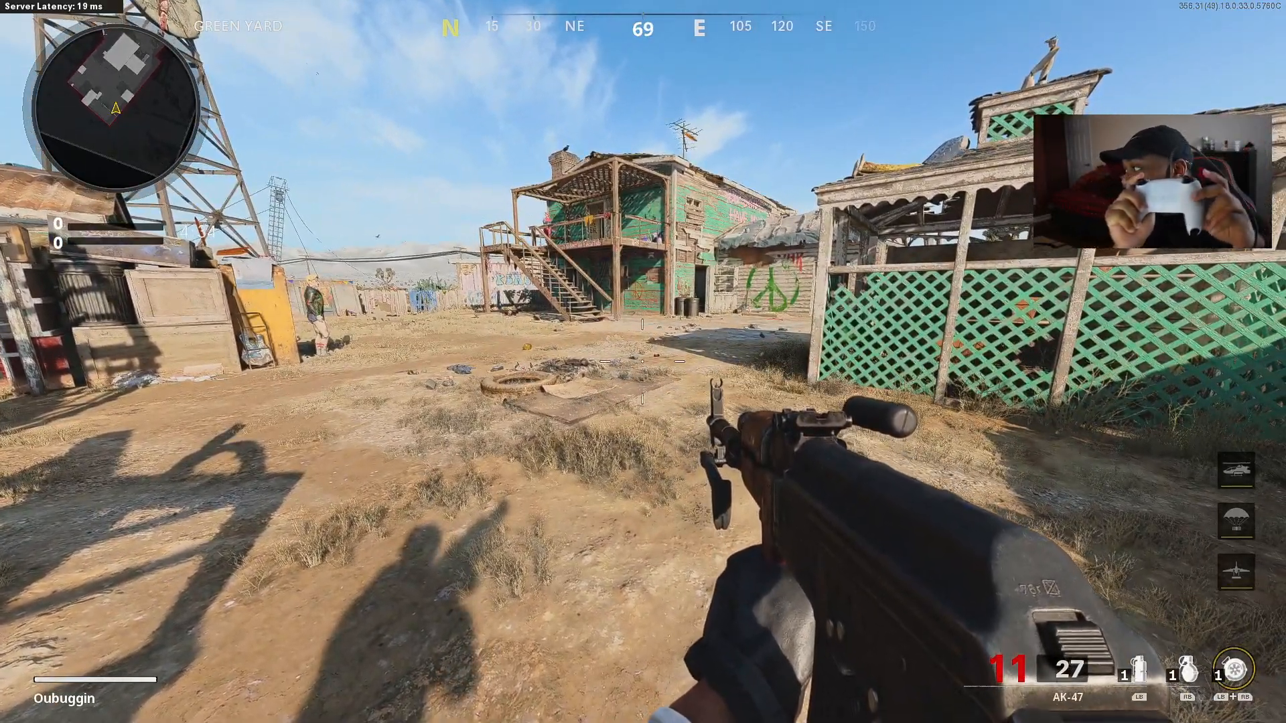
key(r)
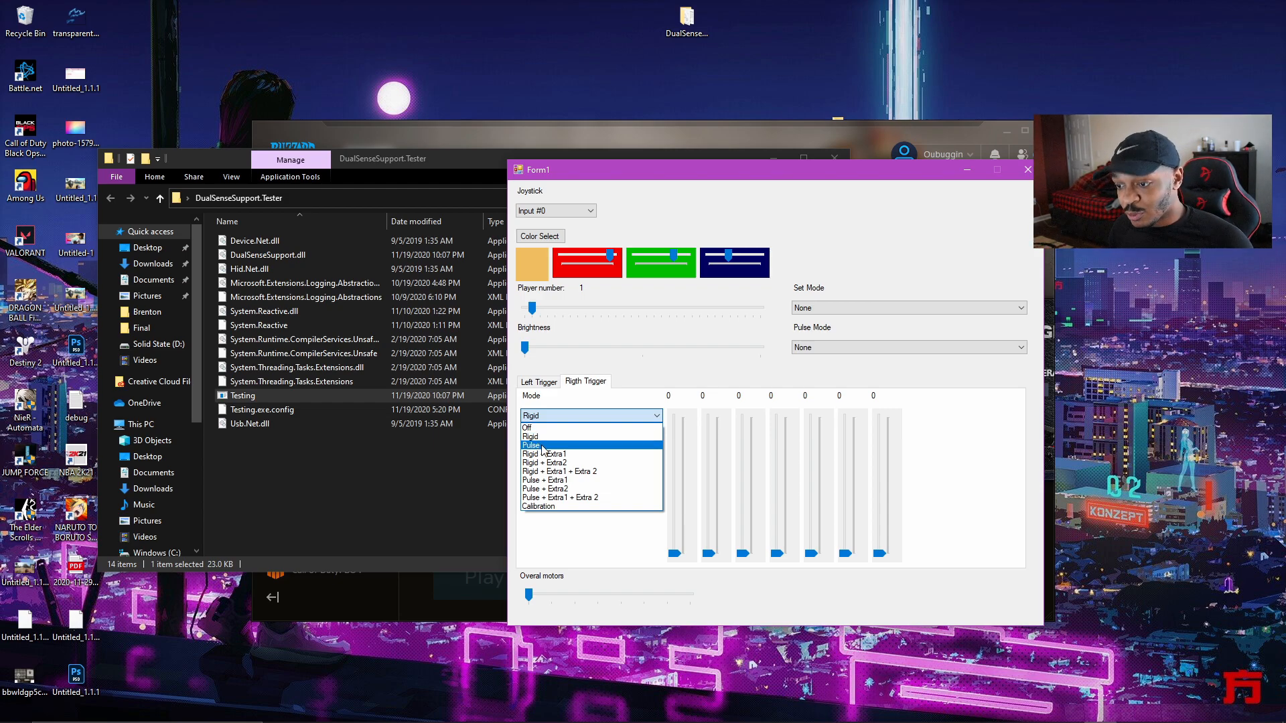
Set the right trigger's mode to Pulse
click(531, 445)
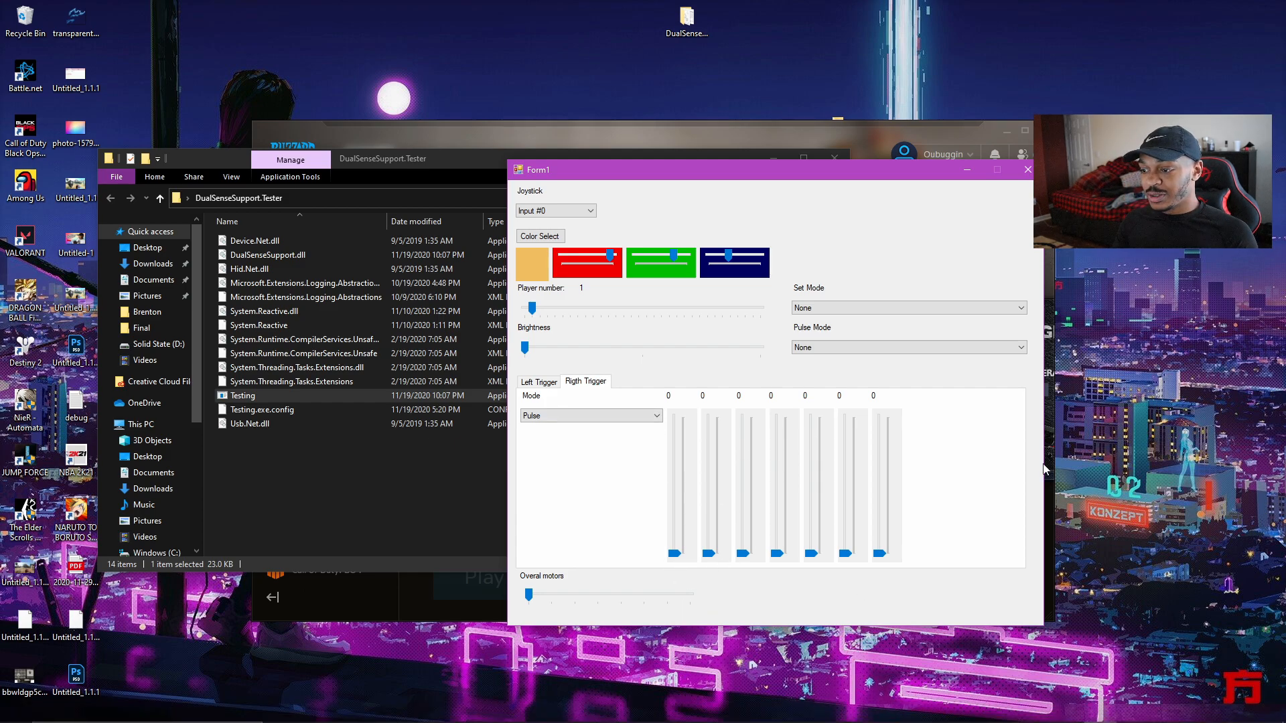
mouse_move(809, 536)
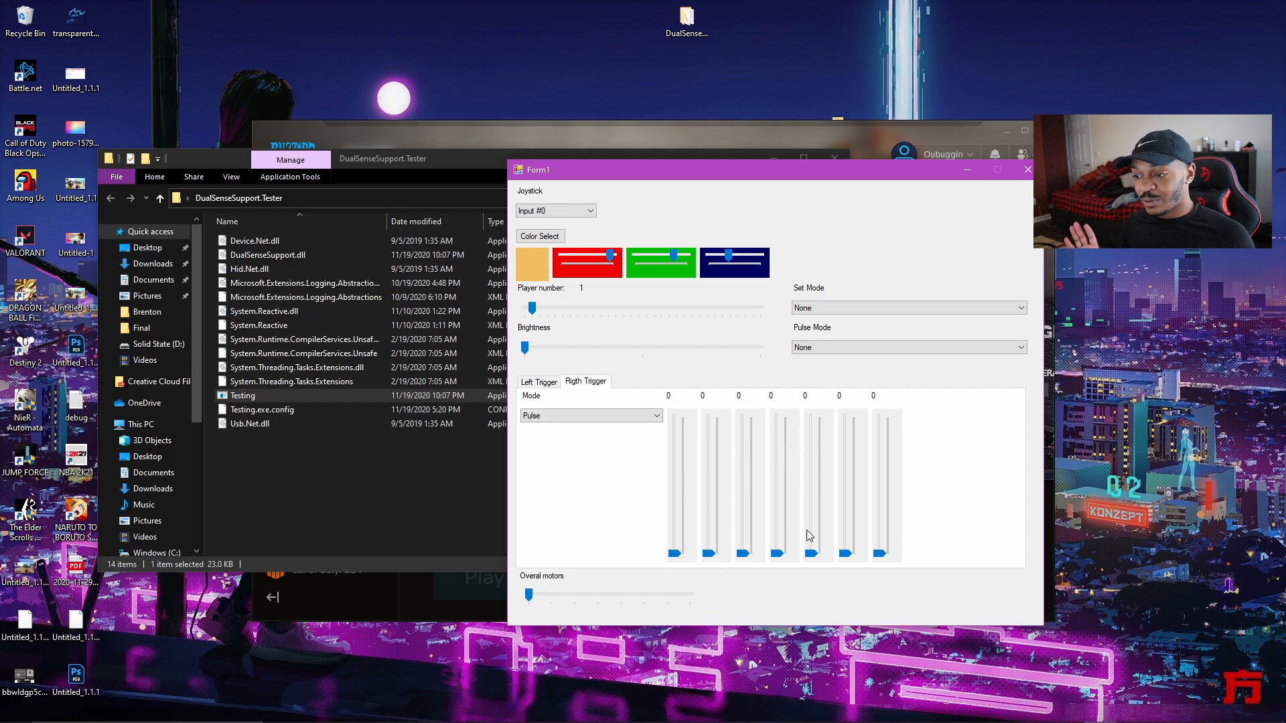